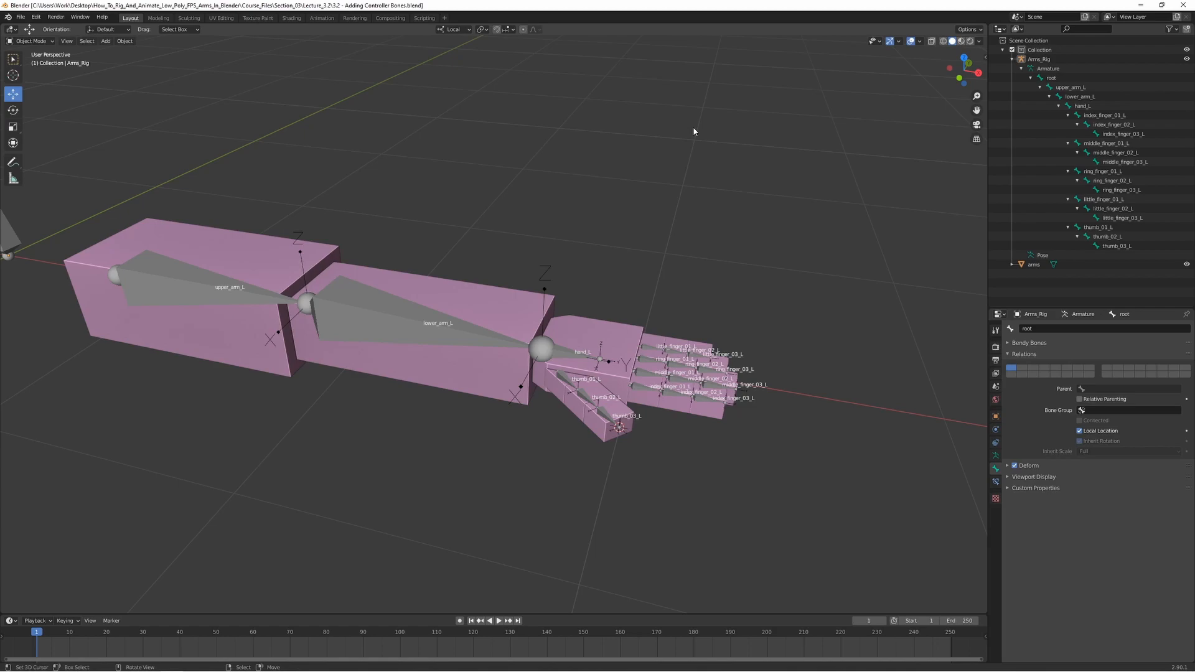
{"action": "mouse_move", "coordinate": [687, 131]}
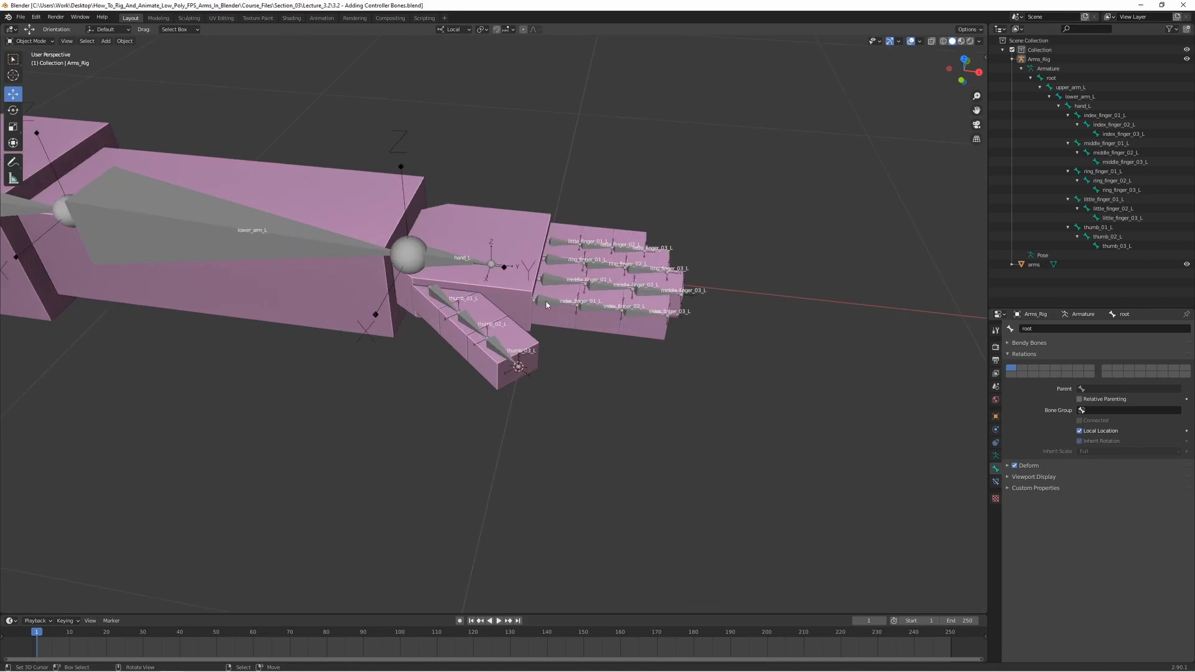
{"action": "mouse_move", "coordinate": [528, 303]}
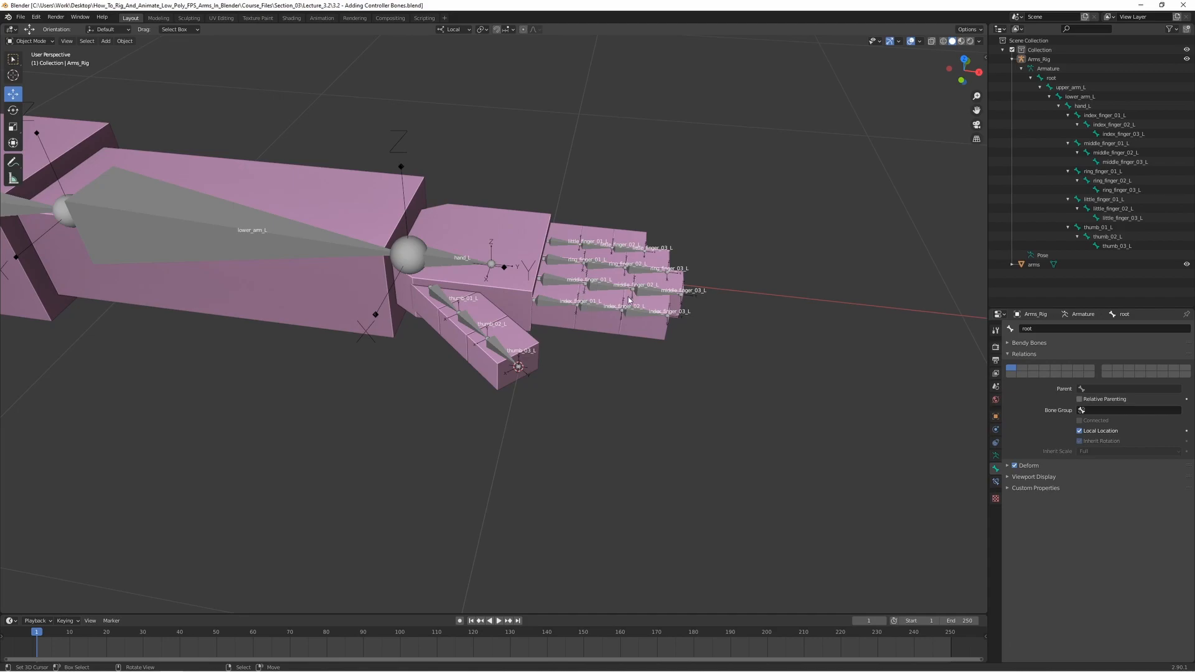
{"action": "mouse_move", "coordinate": [634, 348]}
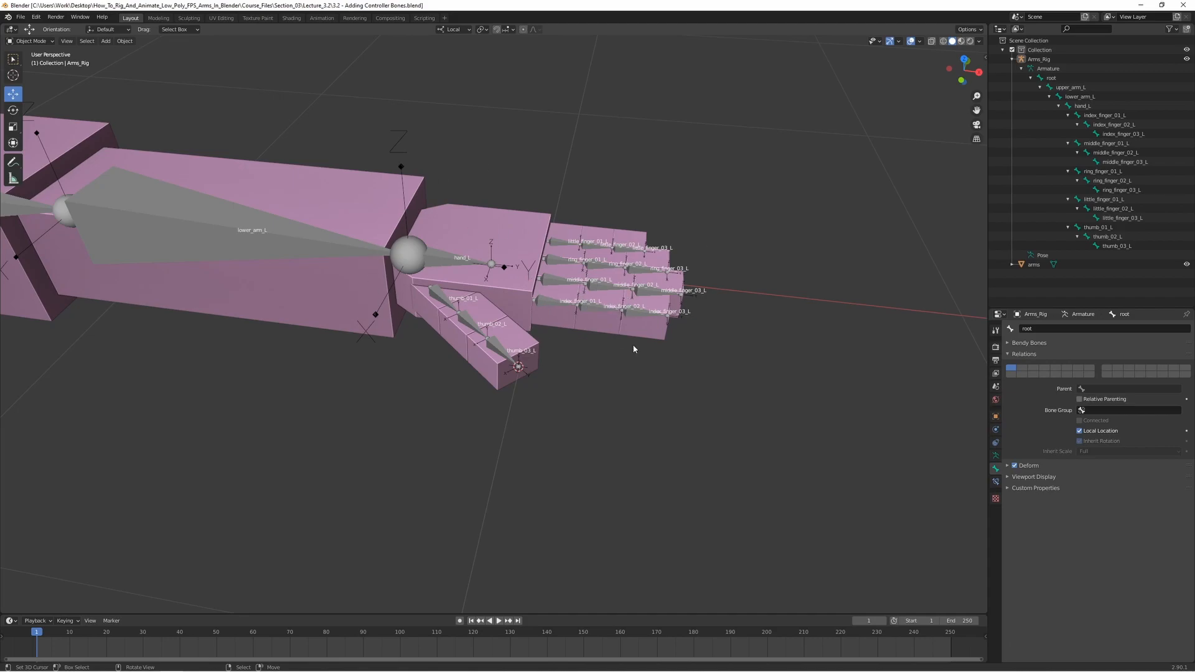
{"action": "mouse_move", "coordinate": [528, 359]}
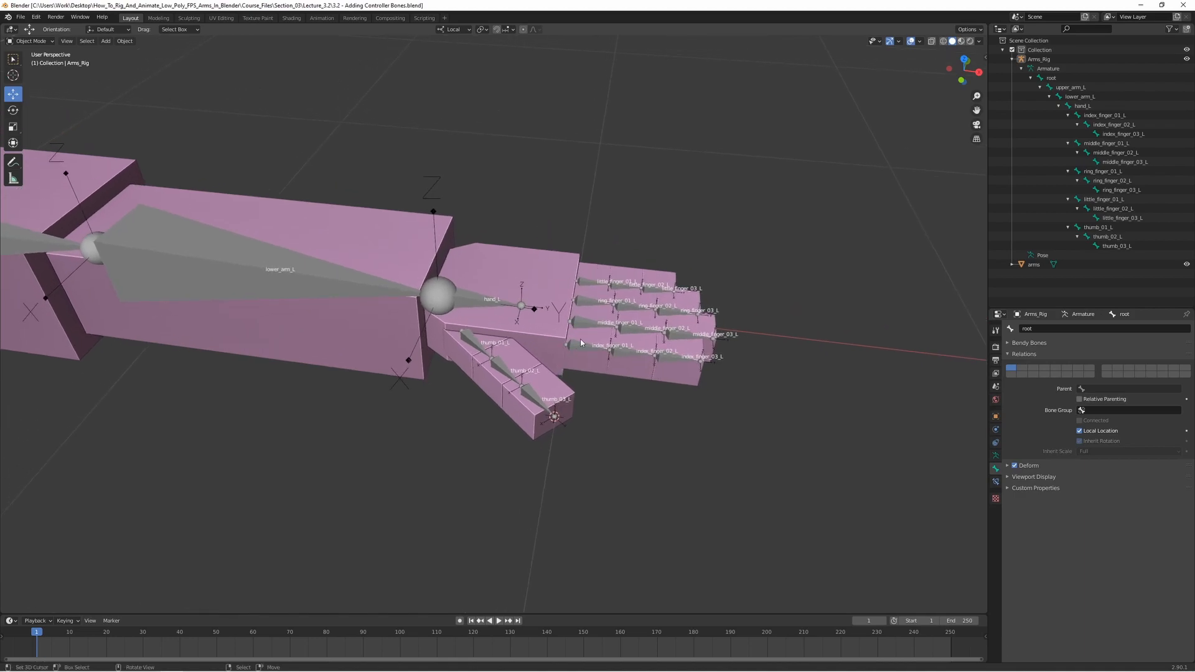
{"action": "mouse_move", "coordinate": [682, 345]}
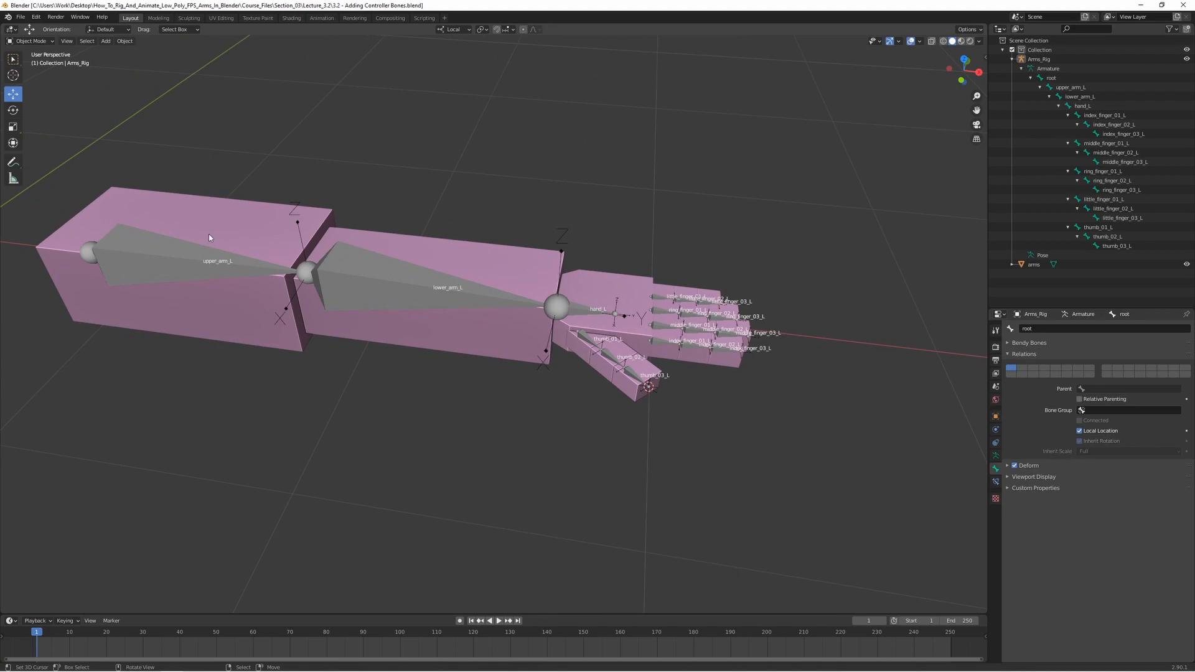
{"action": "mouse_move", "coordinate": [513, 423]}
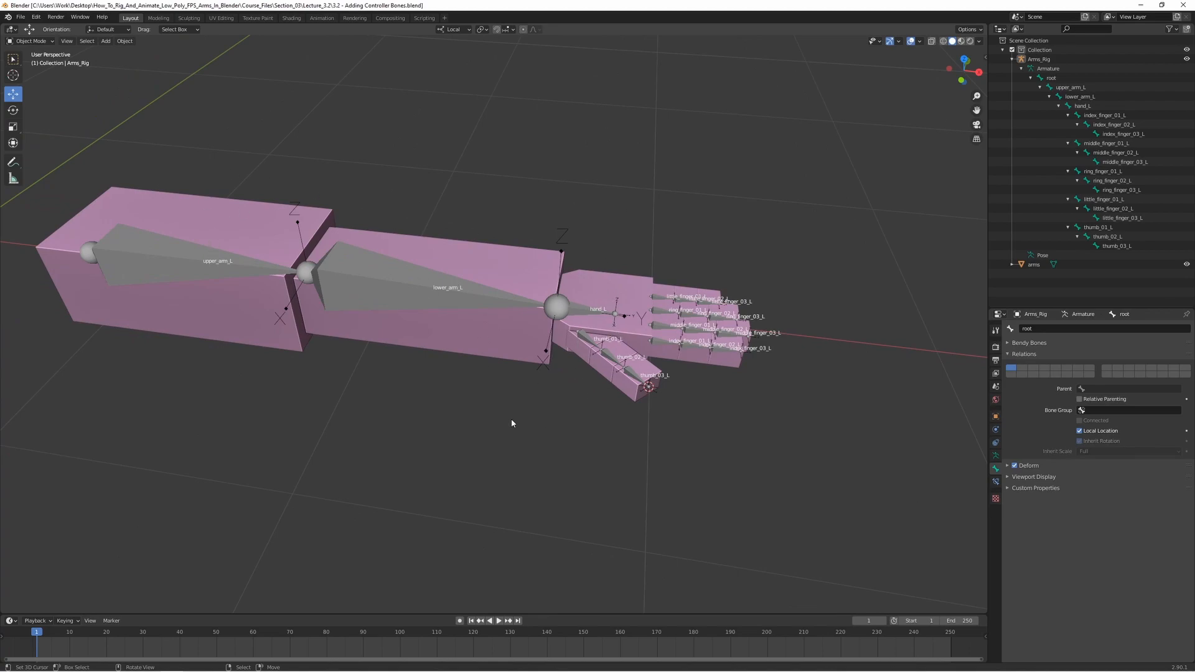
{"action": "mouse_move", "coordinate": [640, 404]}
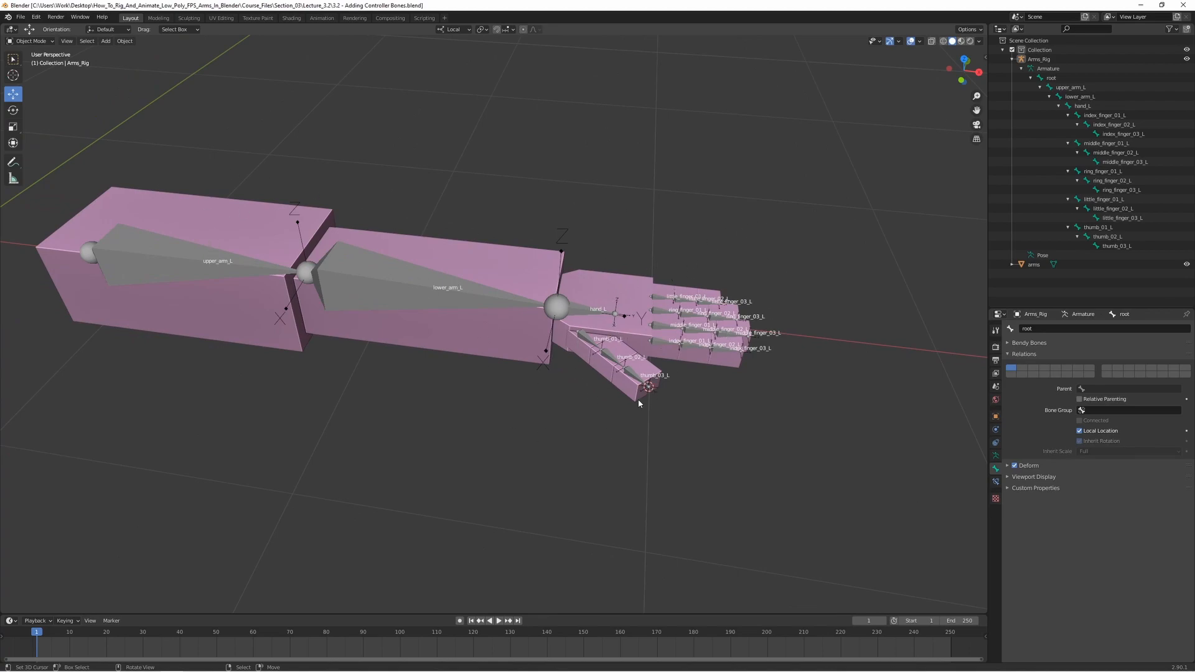
{"action": "mouse_move", "coordinate": [595, 412]}
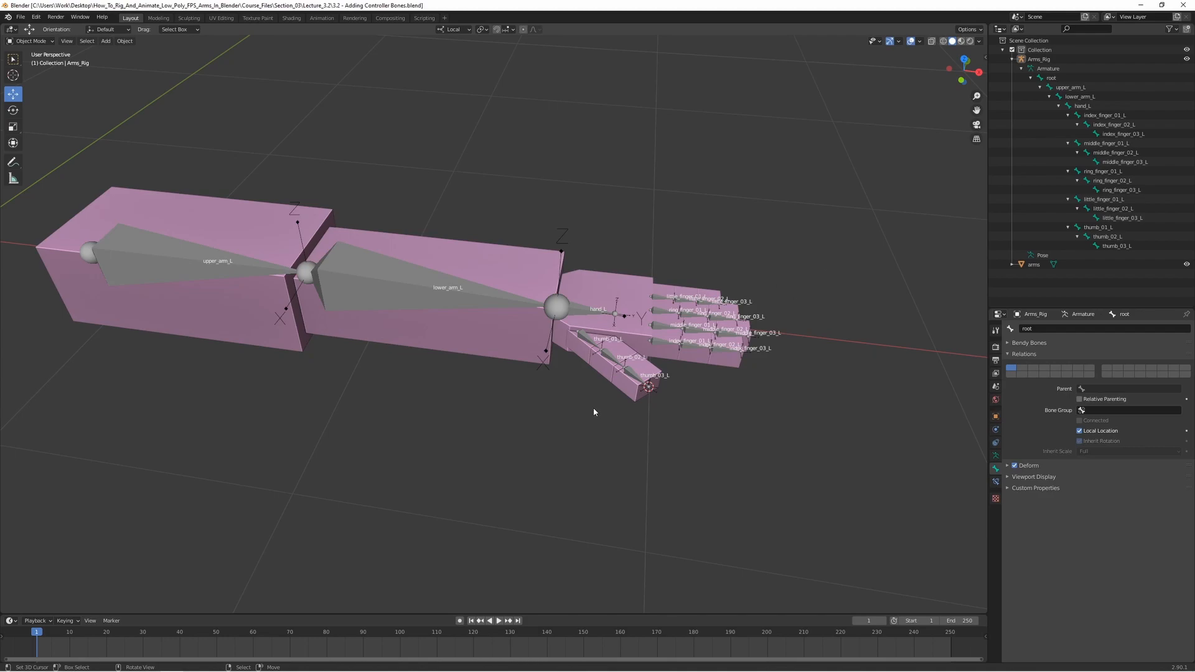
{"action": "mouse_move", "coordinate": [720, 339]}
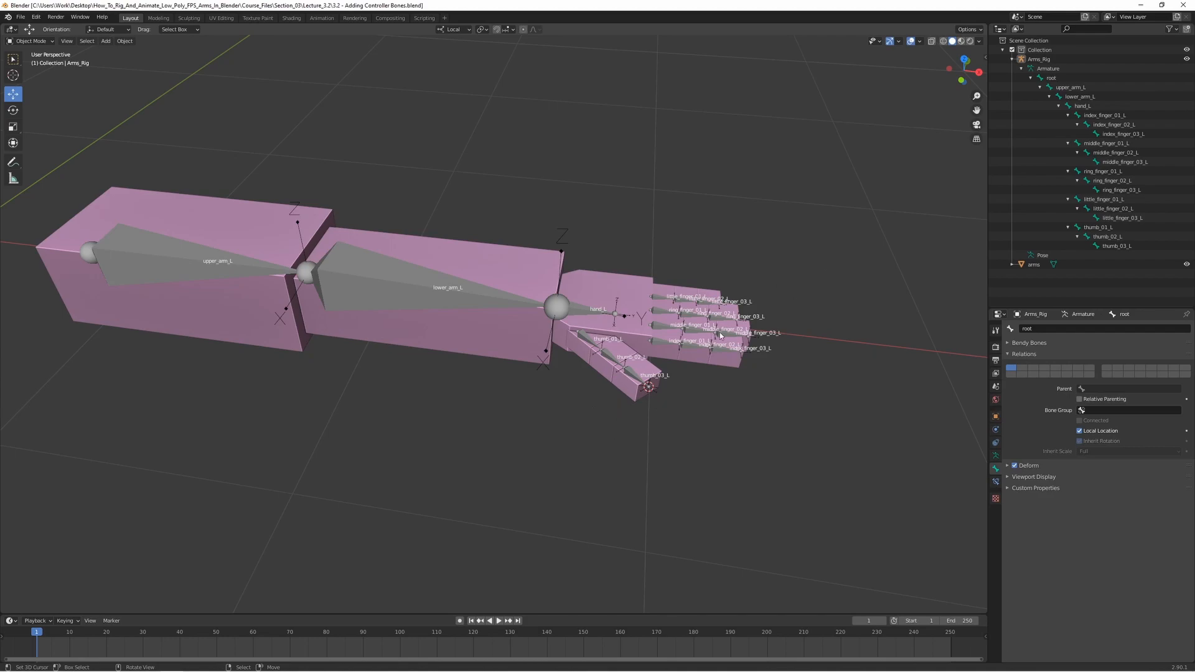
{"action": "mouse_move", "coordinate": [562, 421]}
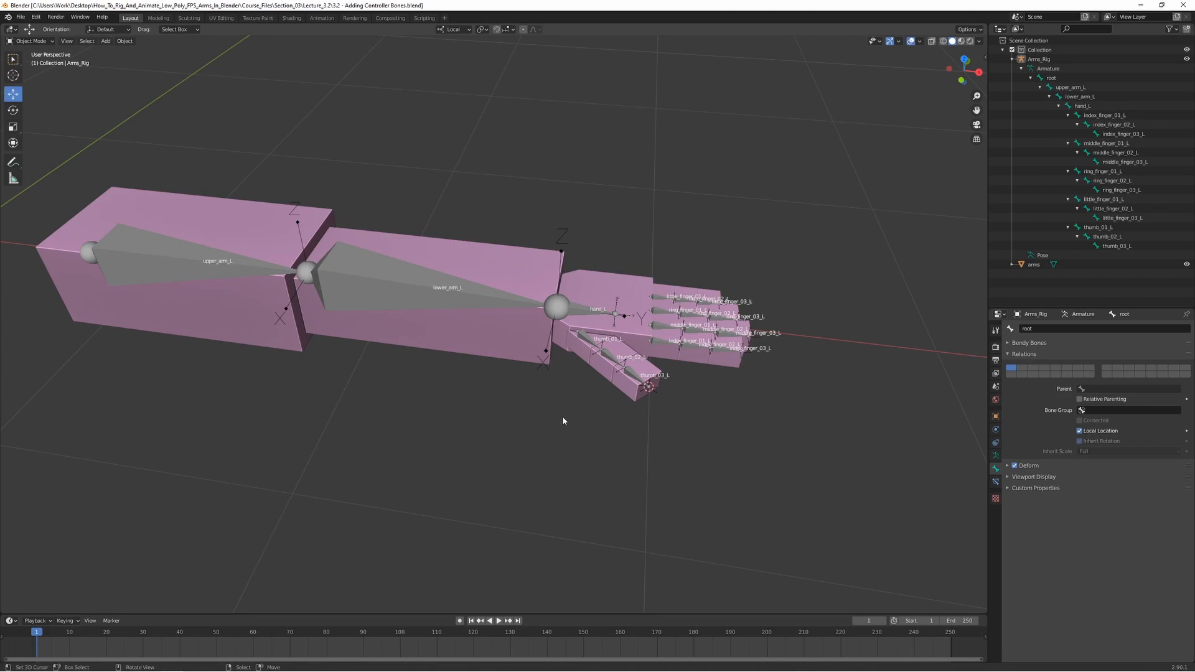
{"action": "mouse_move", "coordinate": [582, 436]}
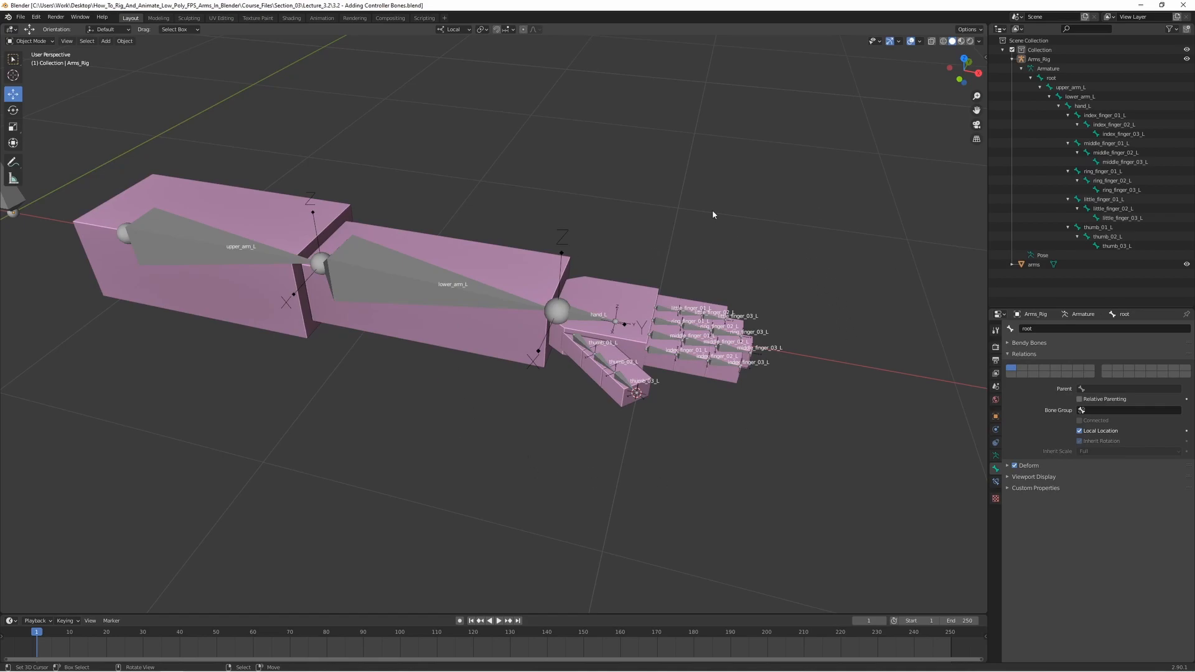
{"action": "mouse_move", "coordinate": [768, 295]}
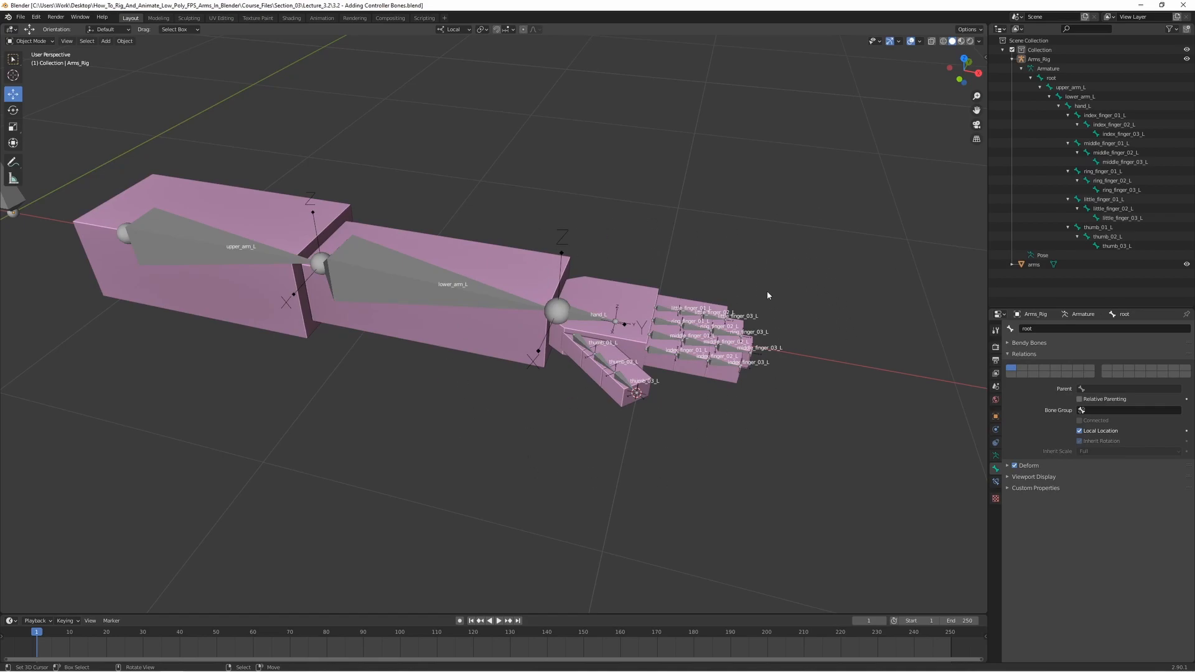
{"action": "mouse_move", "coordinate": [724, 237]}
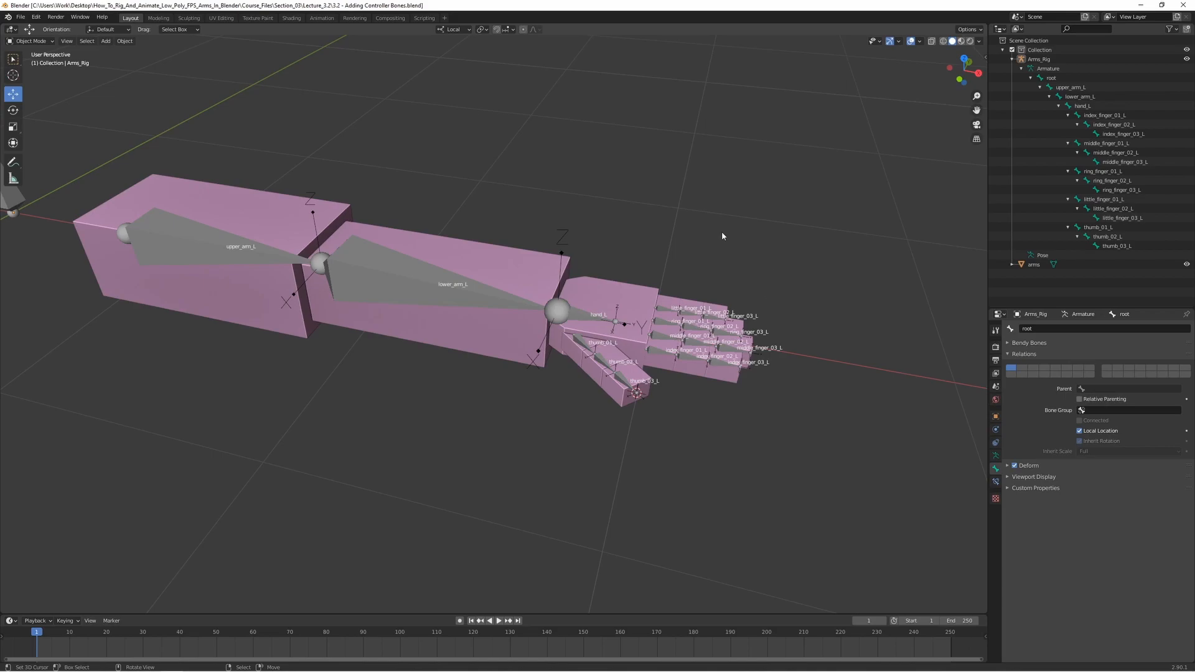
{"action": "mouse_move", "coordinate": [660, 291]}
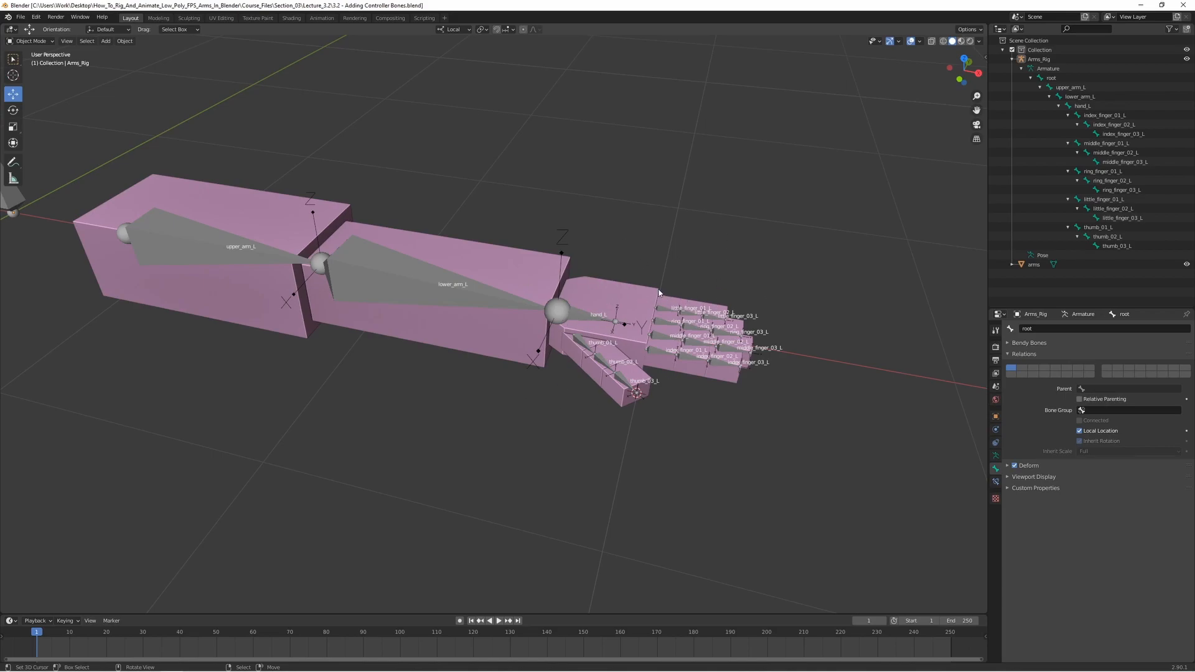
{"action": "mouse_move", "coordinate": [570, 358]}
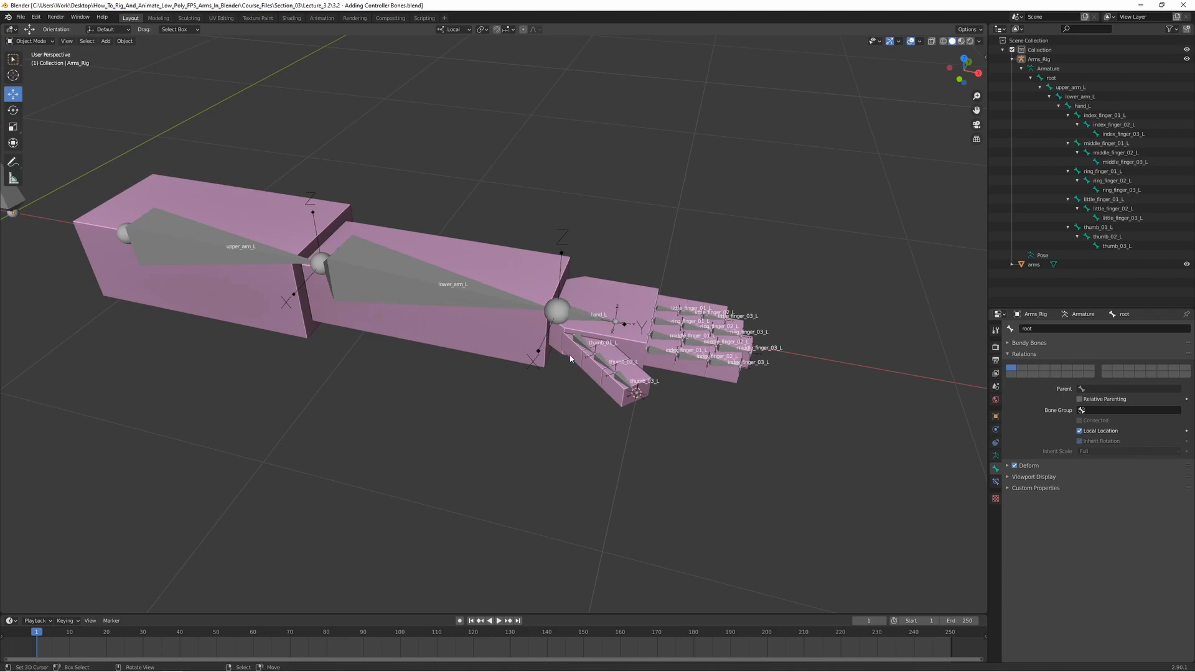
{"action": "mouse_move", "coordinate": [601, 301]}
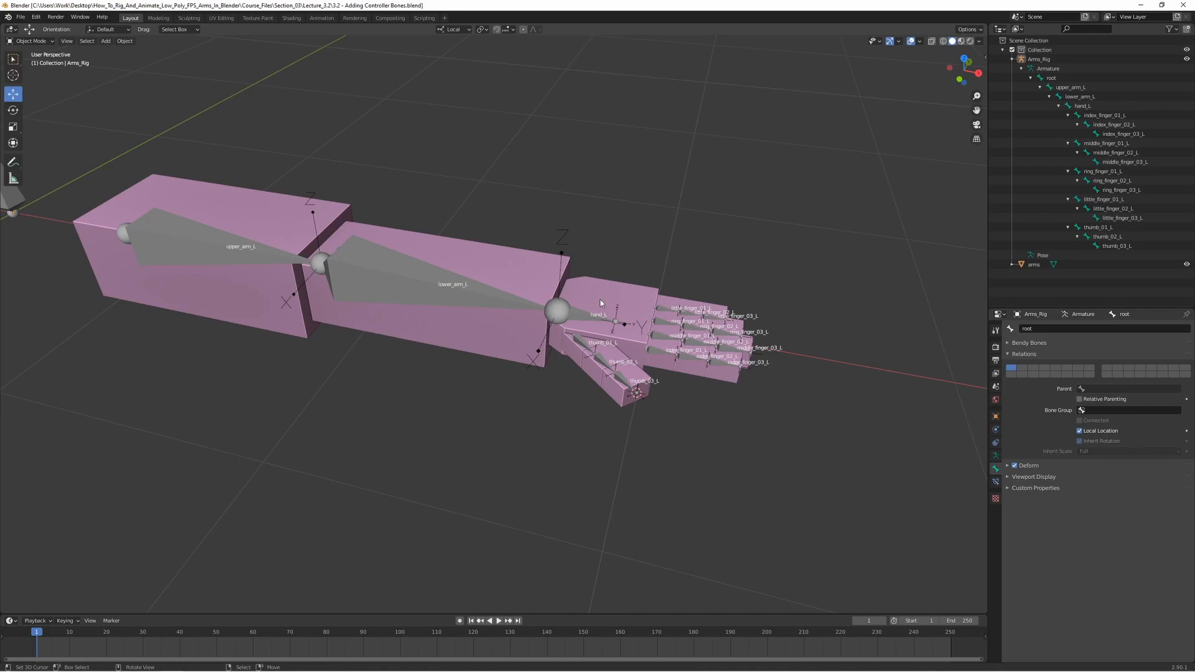
{"action": "mouse_move", "coordinate": [567, 307]}
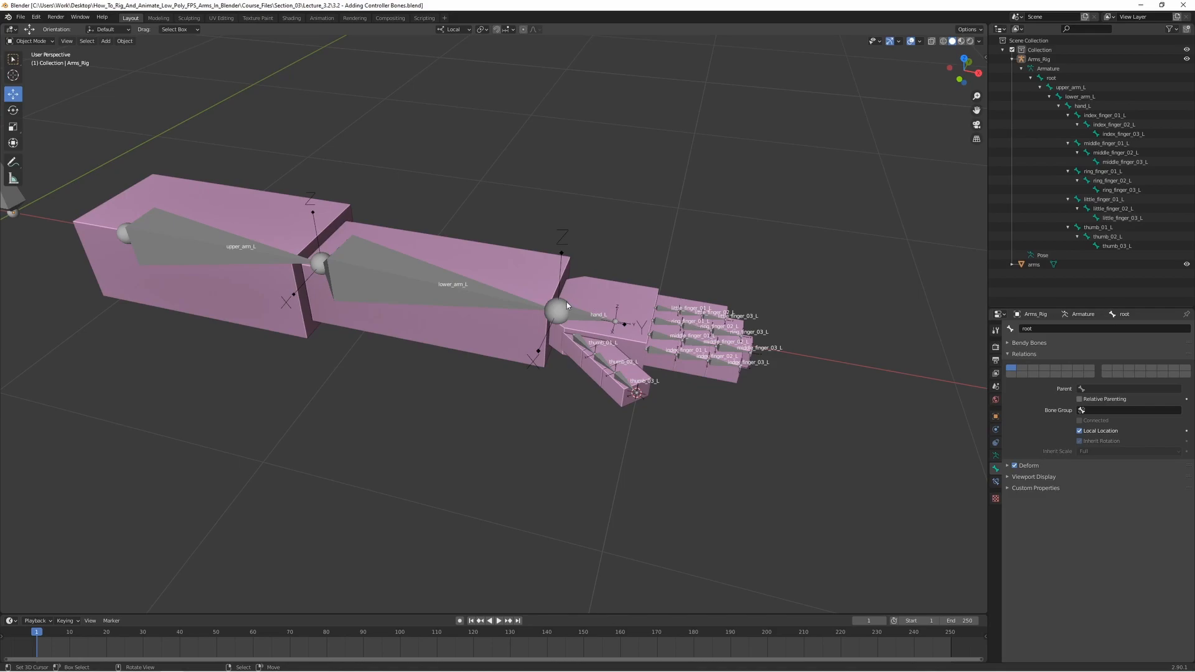
{"action": "mouse_move", "coordinate": [194, 294]}
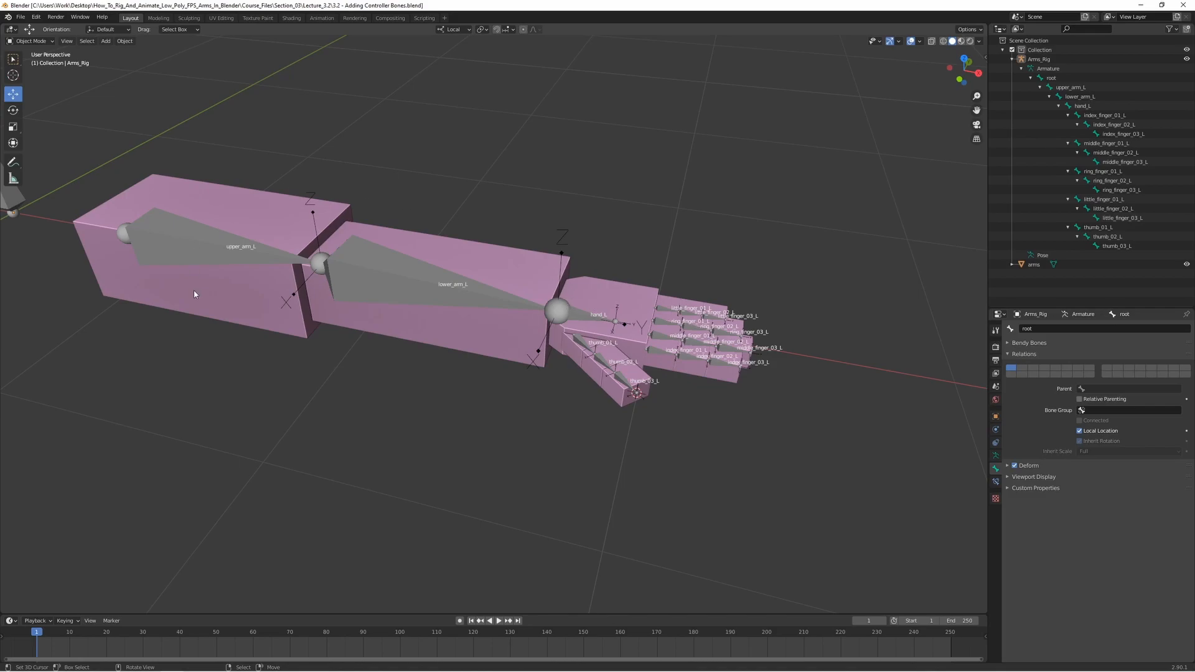
{"action": "mouse_move", "coordinate": [140, 265]}
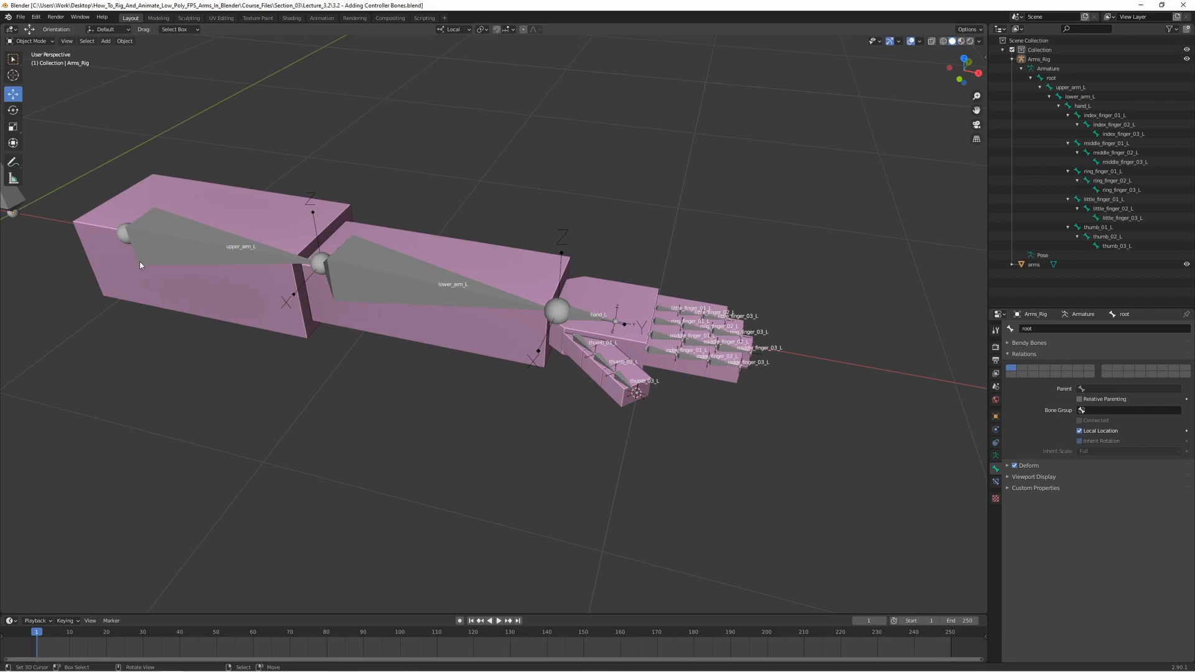
{"action": "mouse_move", "coordinate": [516, 190]}
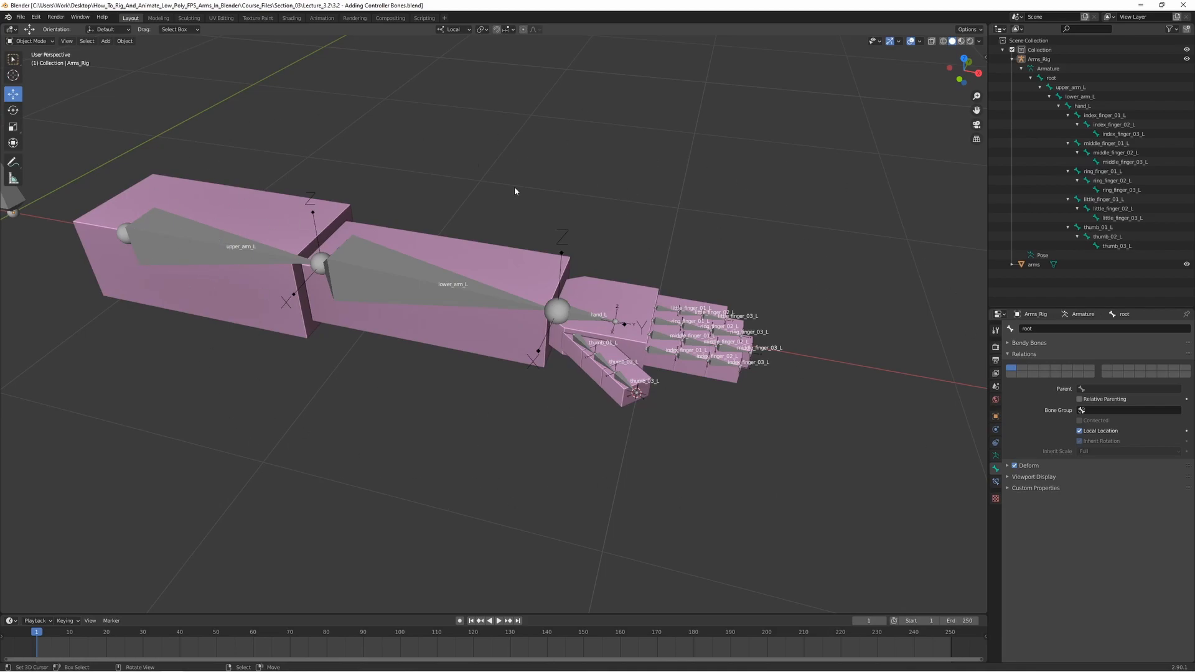
{"action": "mouse_move", "coordinate": [553, 307]}
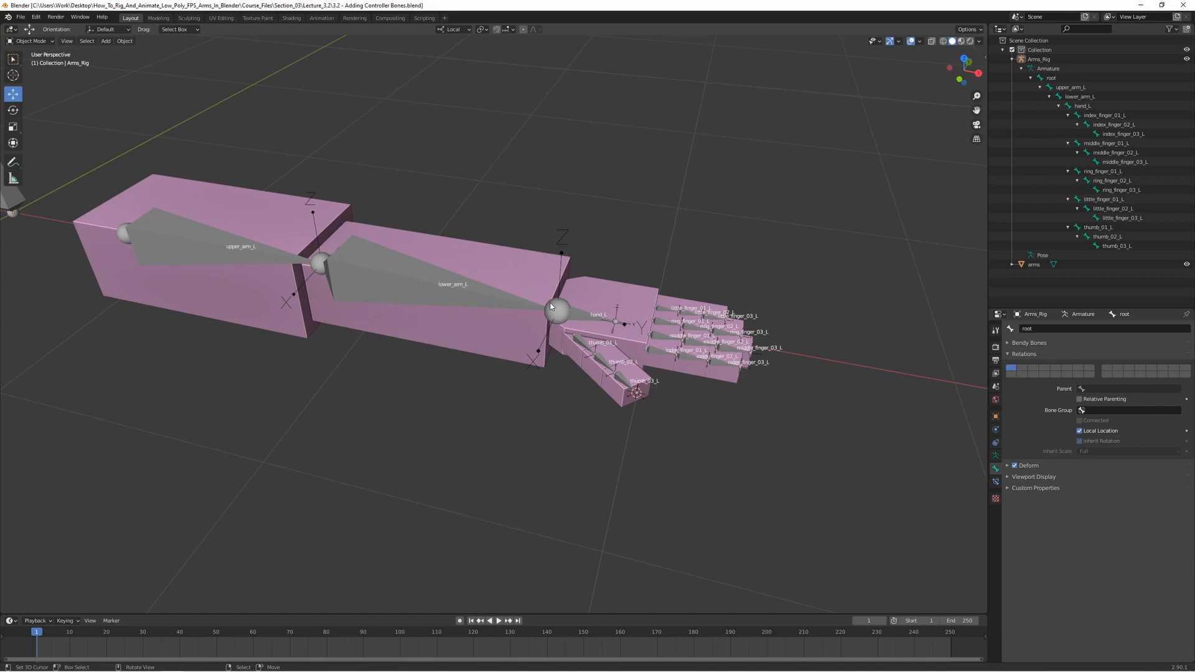
{"action": "mouse_move", "coordinate": [461, 376]}
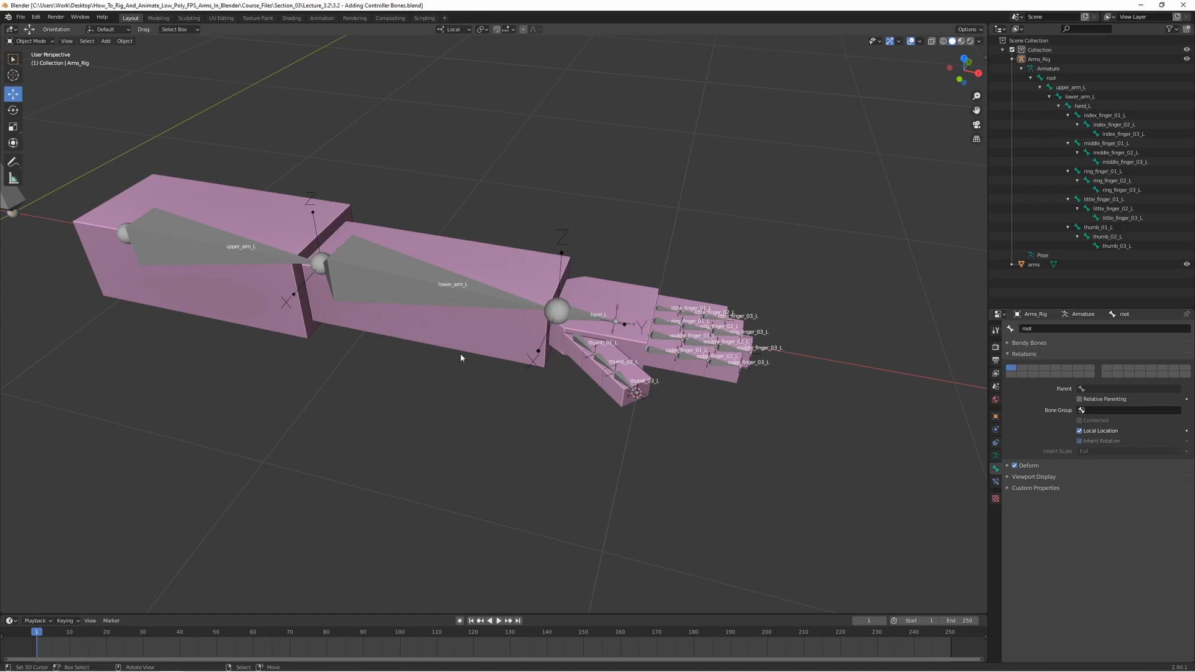
{"action": "mouse_move", "coordinate": [540, 432]}
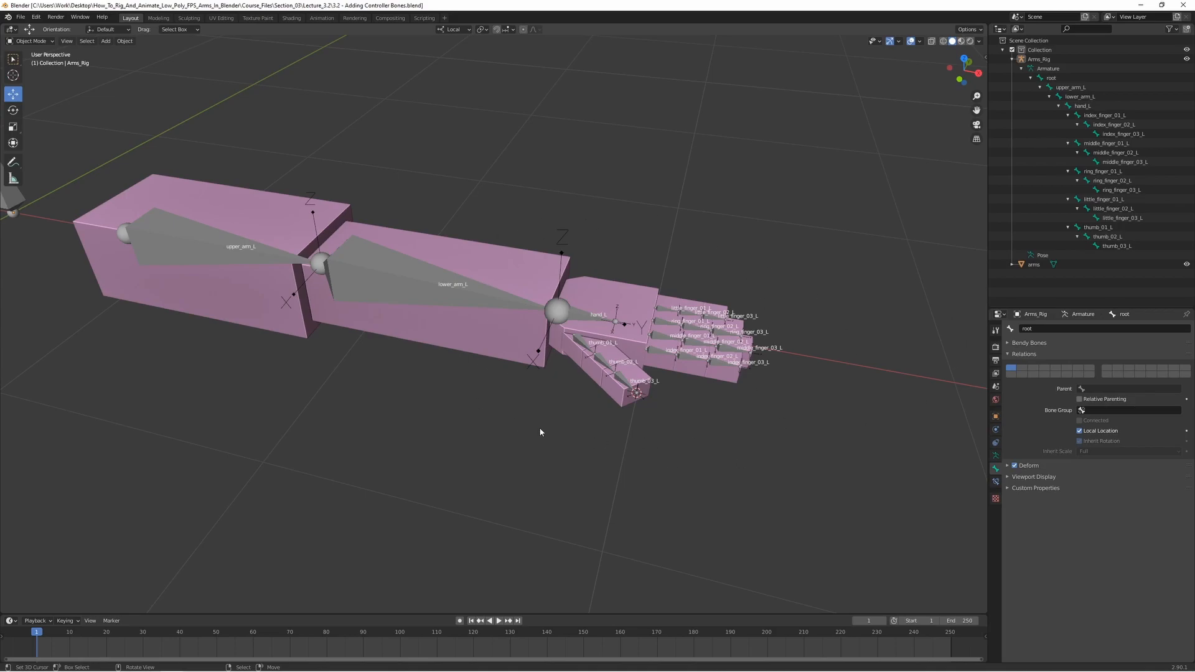
{"action": "mouse_move", "coordinate": [685, 314]}
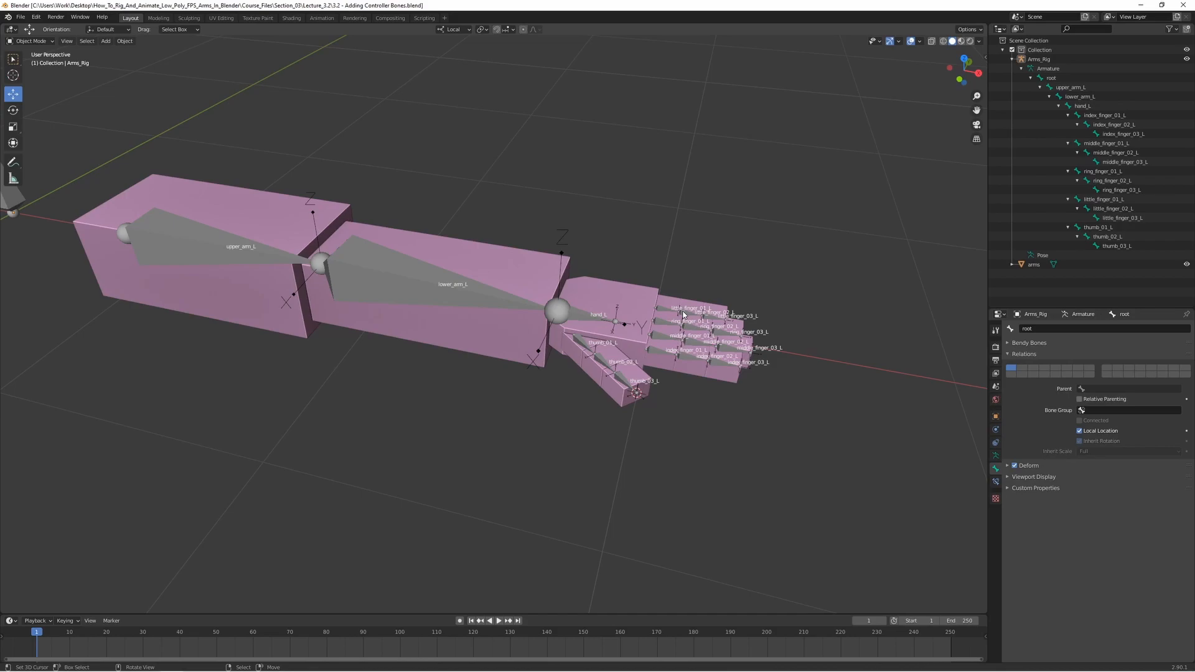
{"action": "mouse_move", "coordinate": [685, 291]}
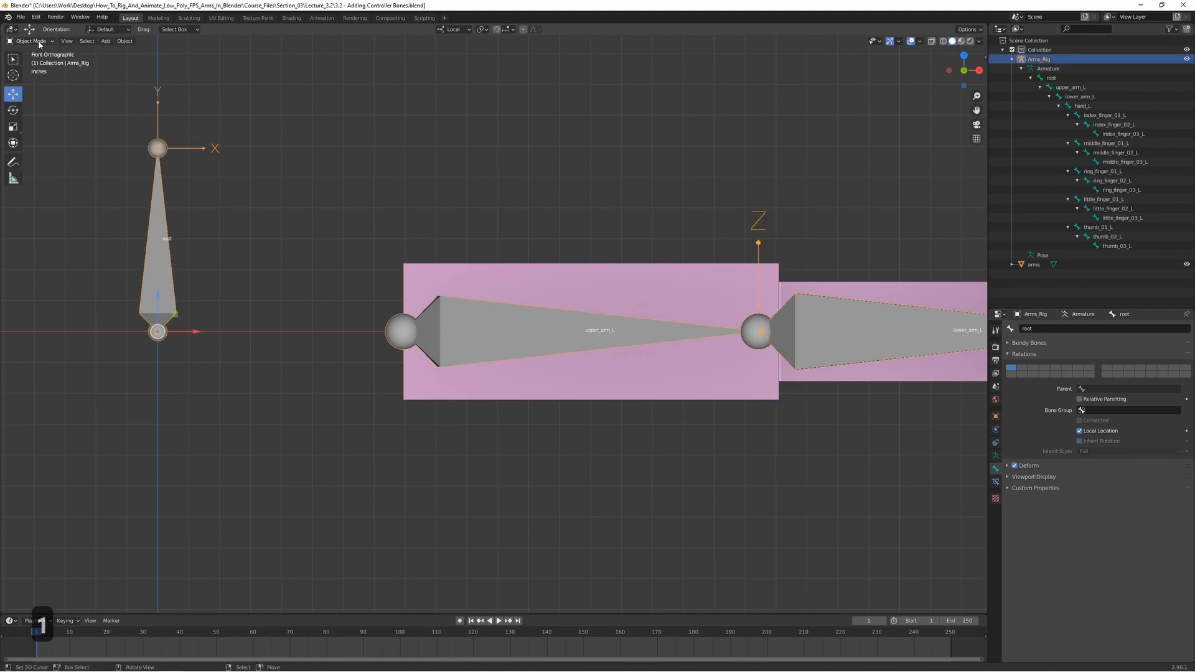
Enter Edit Mode to duplicate upper_arm_L into upper_arm_L.001 over the original
{"action": "key", "text": "Tab"}
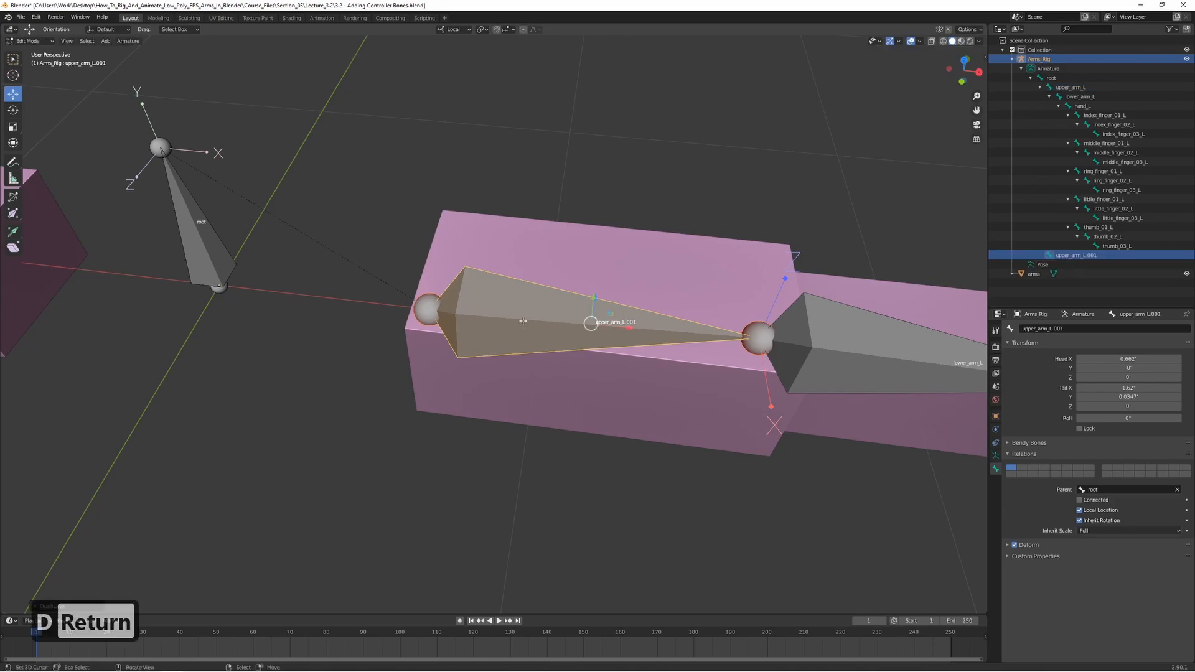
{"action": "mouse_move", "coordinate": [801, 327]}
{"action": "type", "text": "u"}
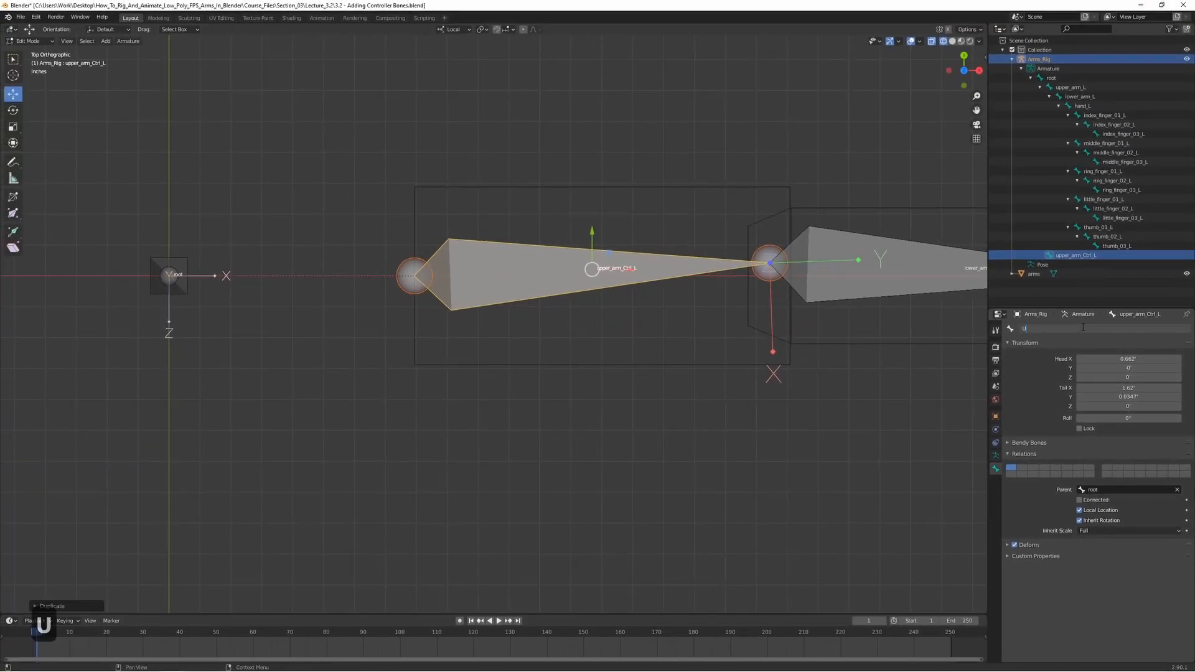
Rename the duplicate to Upper_Arm_Ctrl_L, keep root as parent, and switch Deform off
{"action": "type", "text": "pper_Arm_Ctrl"}
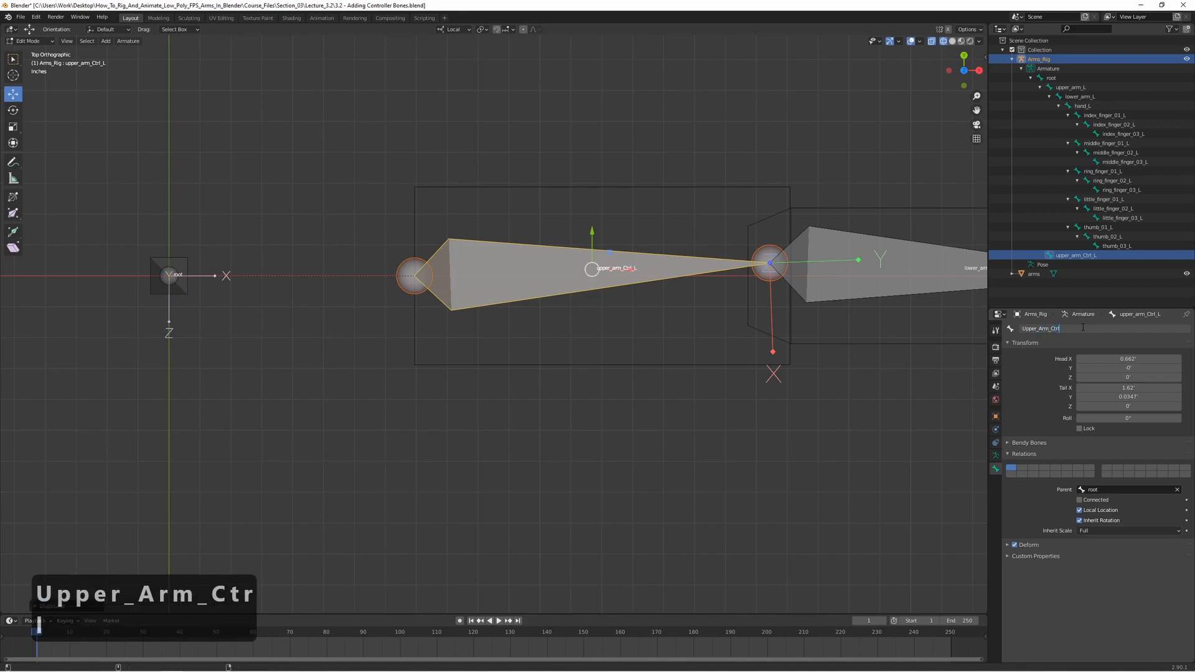
{"action": "key", "text": "Return"}
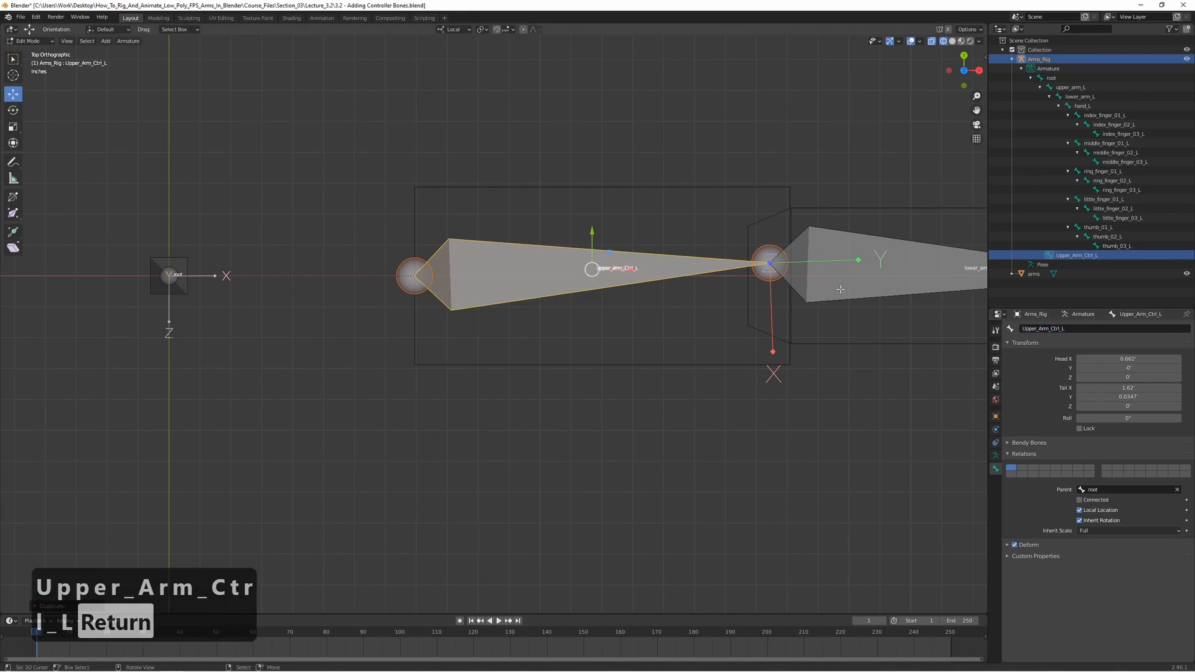
{"action": "mouse_move", "coordinate": [851, 432]}
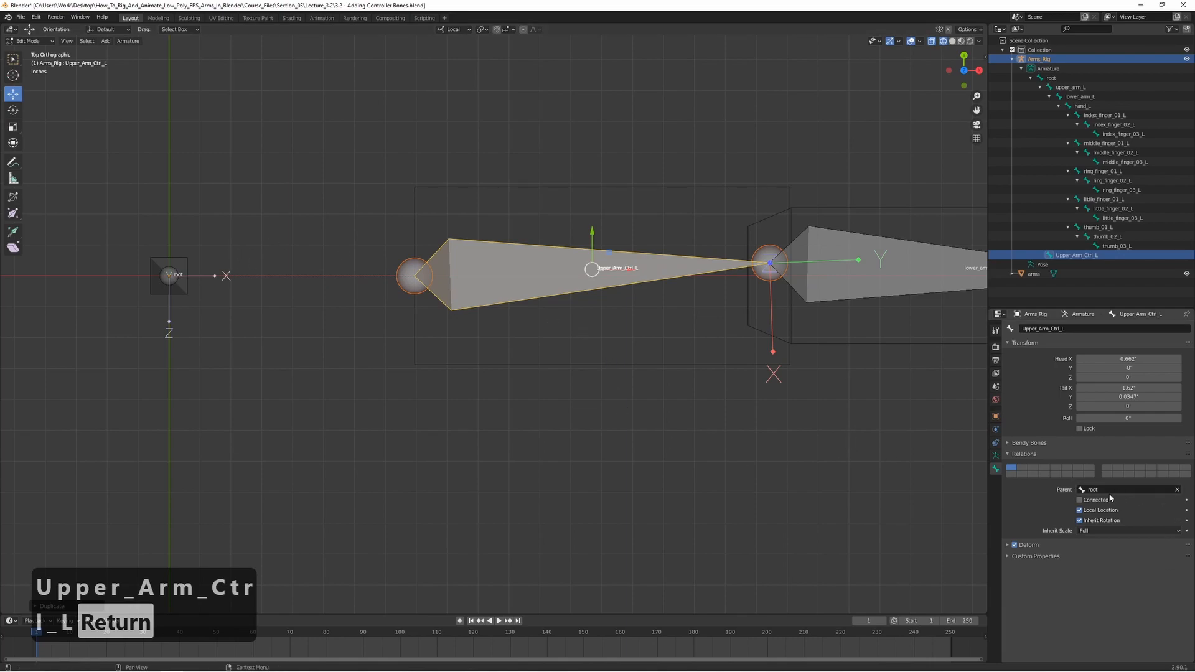
{"action": "key", "text": "Return"}
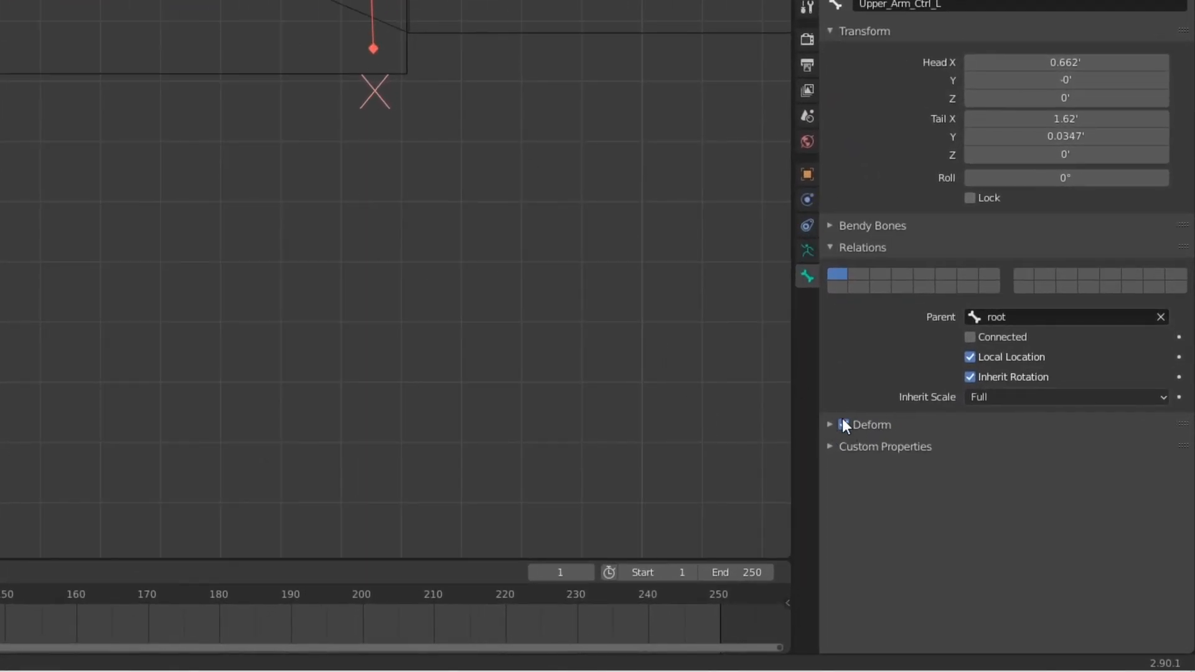
{"action": "left_click", "coordinate": [844, 424]}
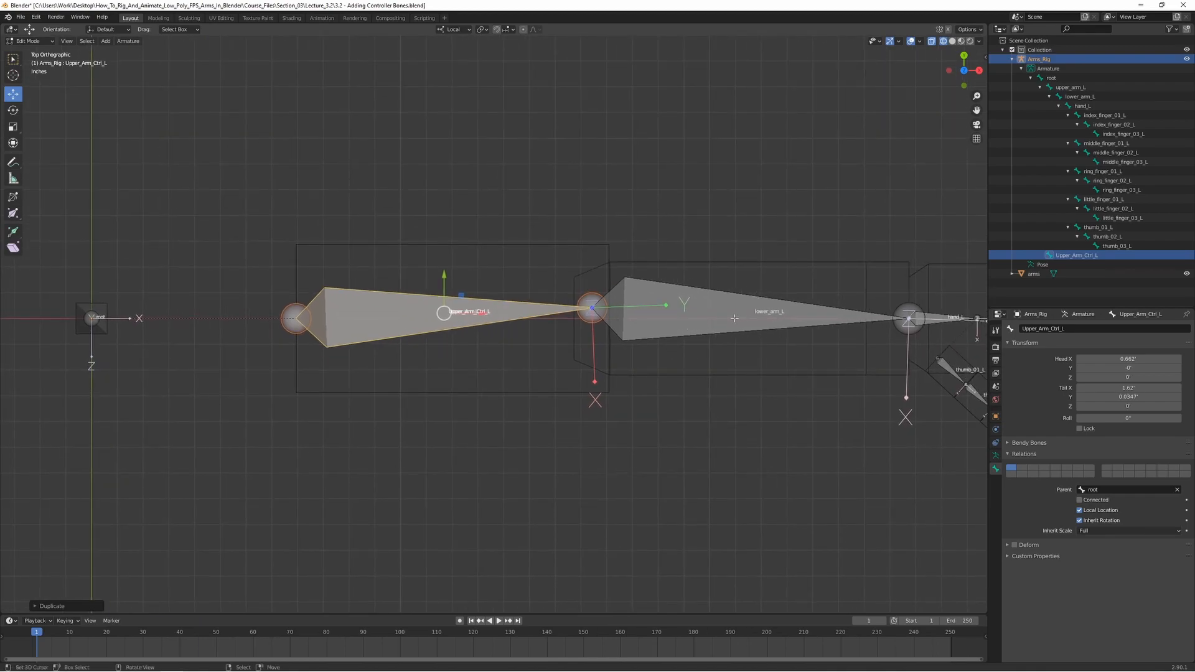
{"action": "mouse_move", "coordinate": [762, 326]}
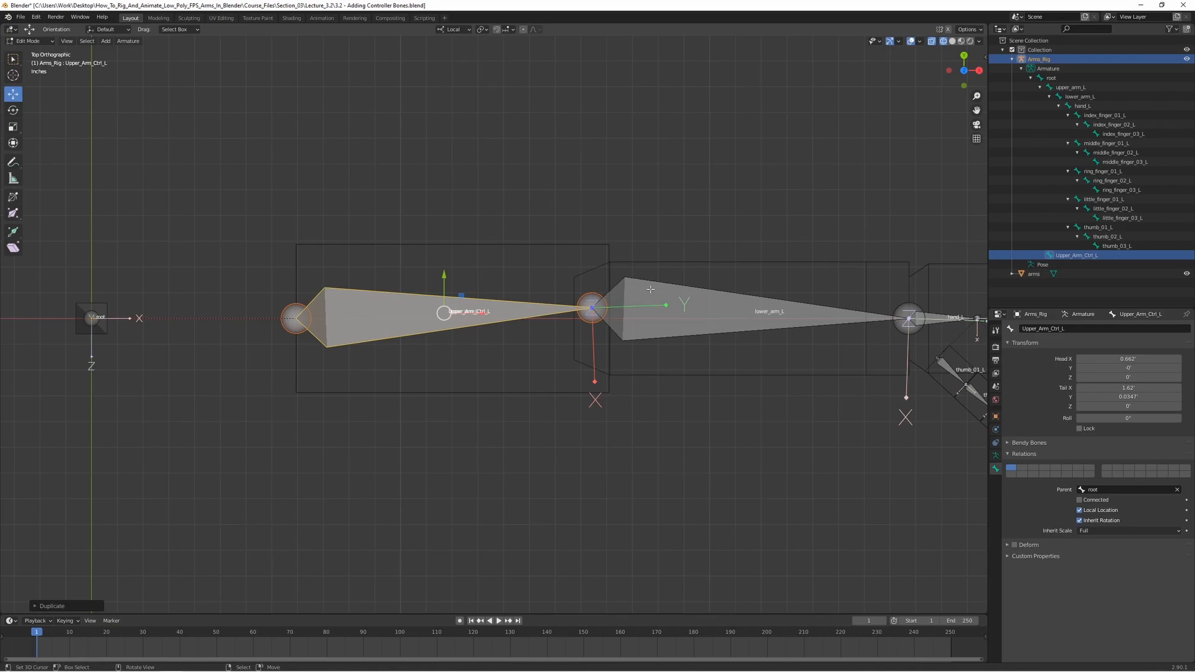
{"action": "mouse_move", "coordinate": [620, 291]}
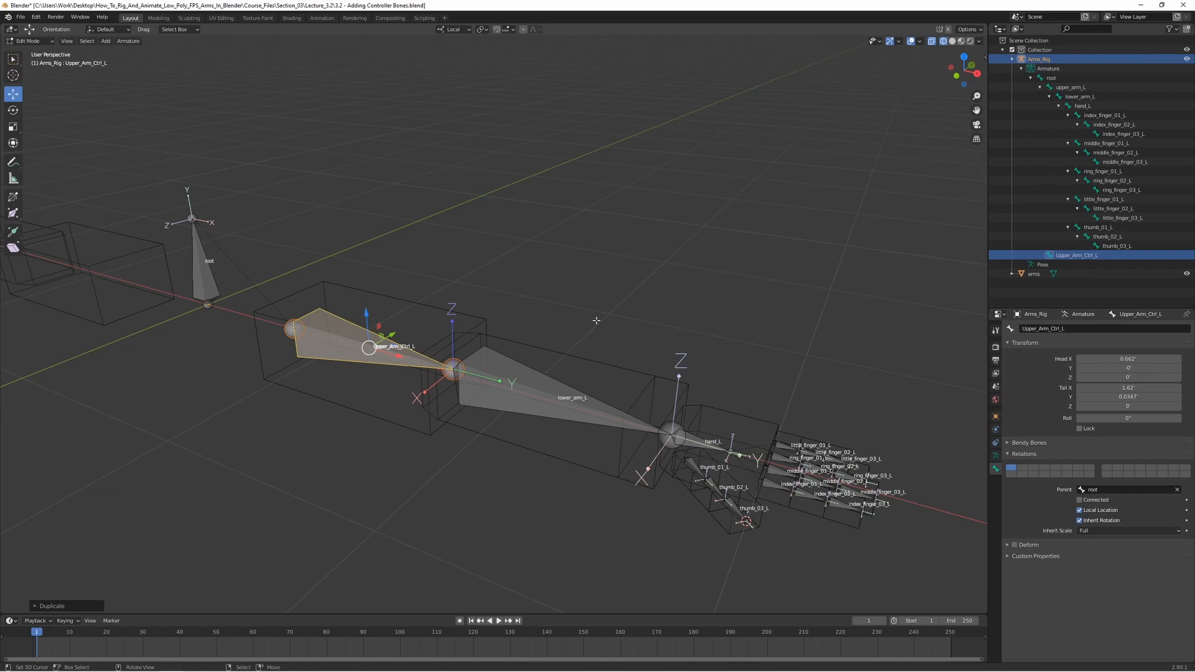
{"action": "mouse_move", "coordinate": [731, 439]}
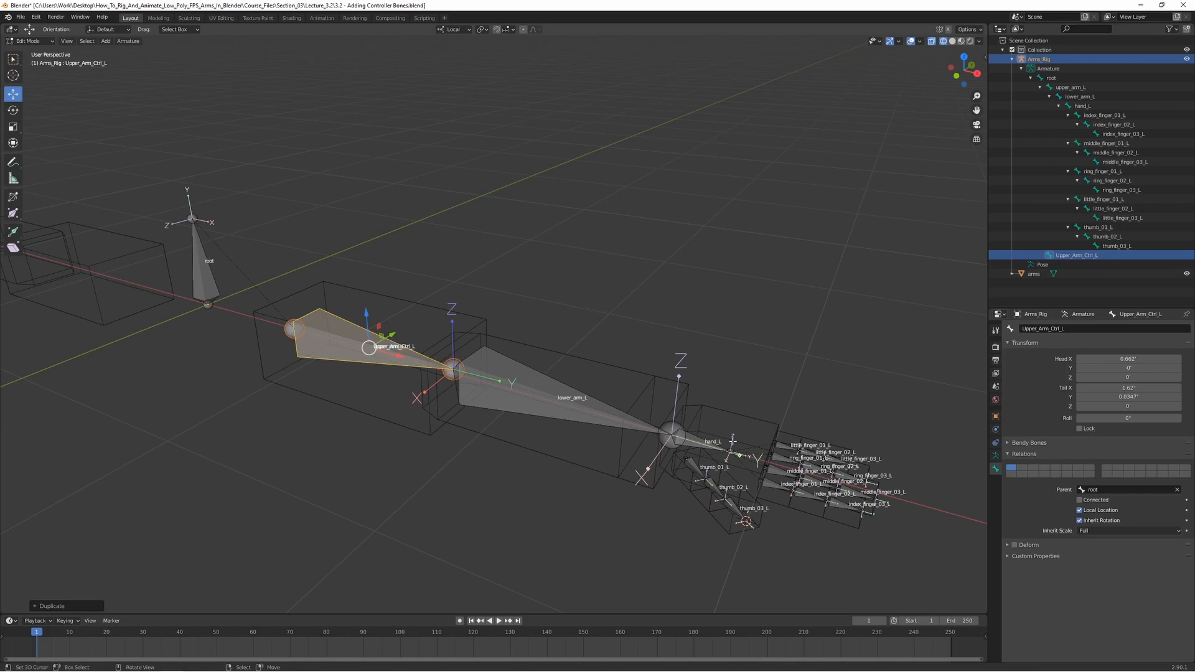
{"action": "mouse_move", "coordinate": [692, 431]}
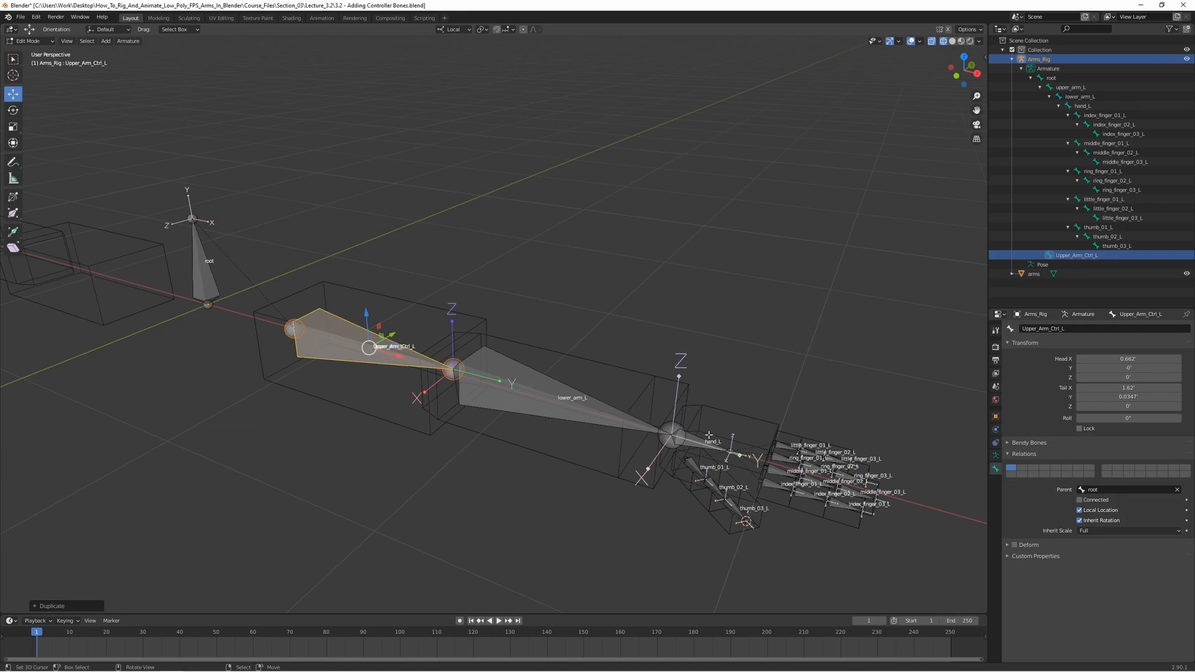
{"action": "mouse_move", "coordinate": [713, 451]}
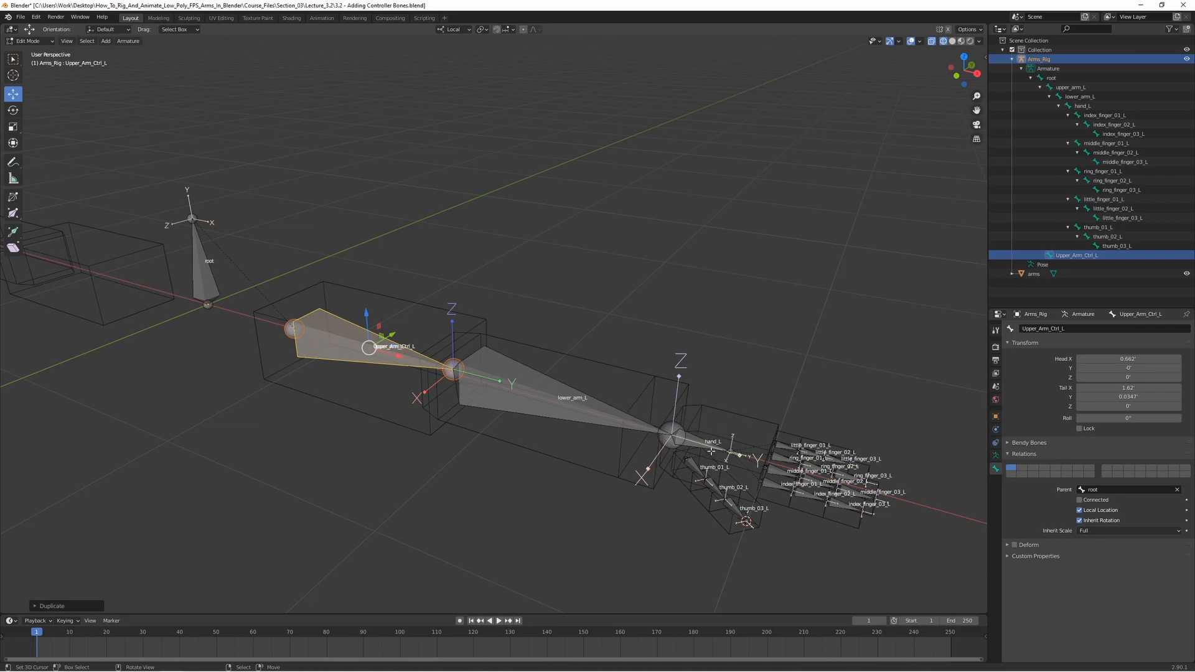
{"action": "mouse_move", "coordinate": [279, 349]}
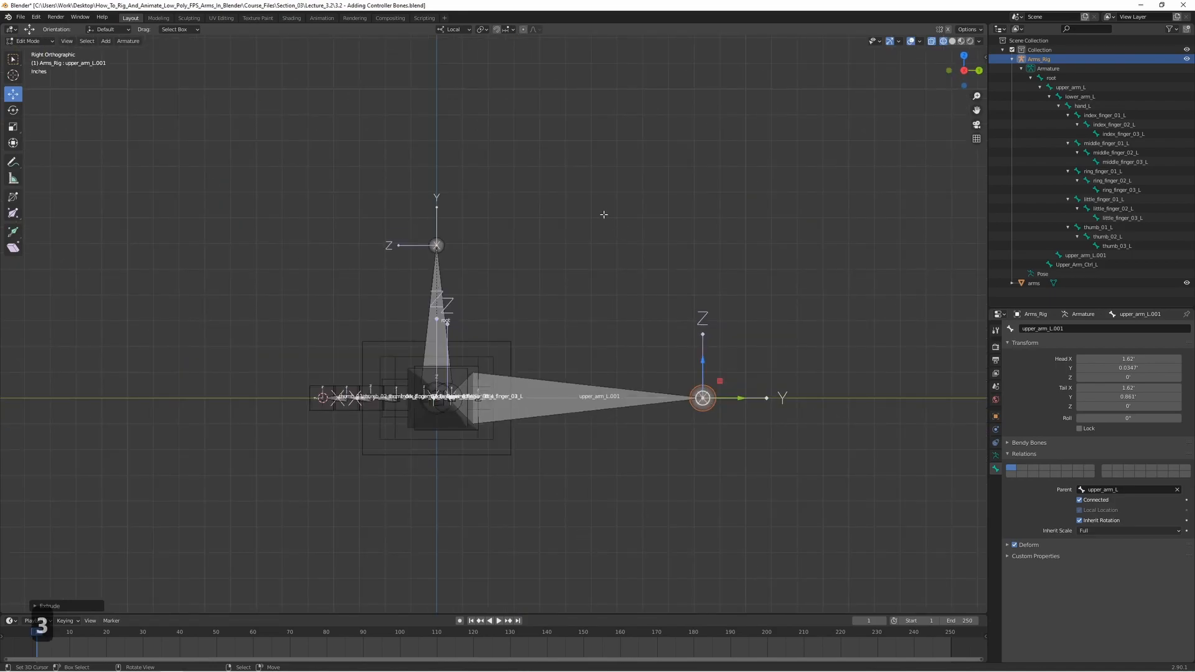
{"action": "mouse_move", "coordinate": [781, 388]}
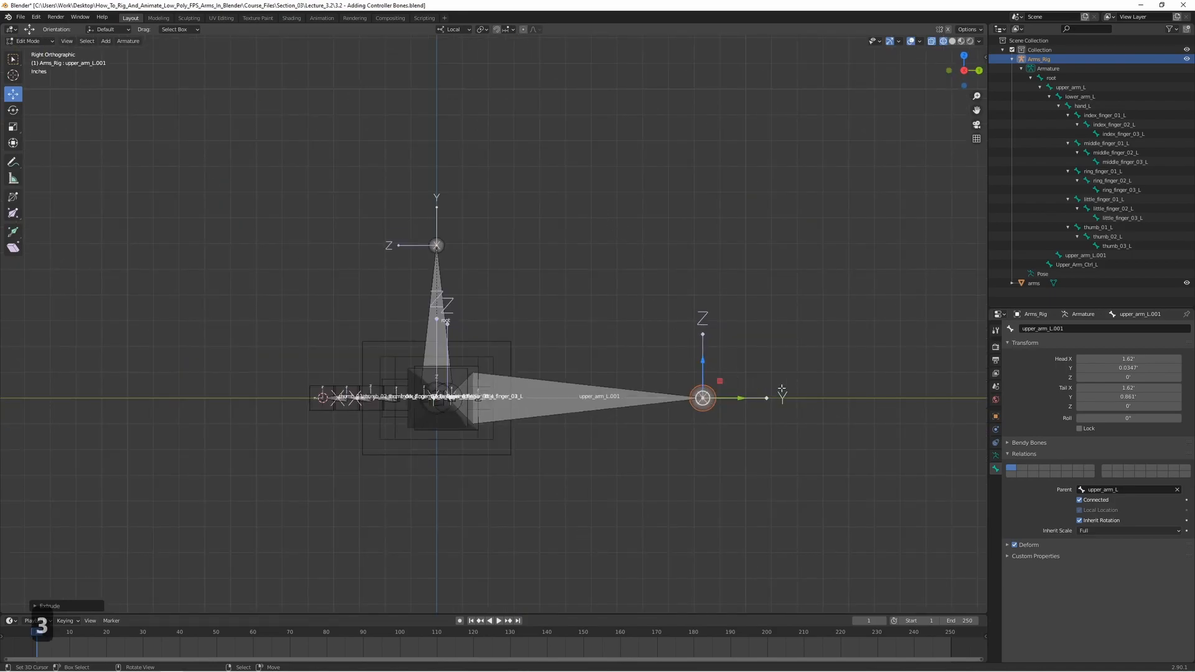
Extrude a short upright bone from the tip of the sideways elbow bone
{"action": "key", "text": "e"}
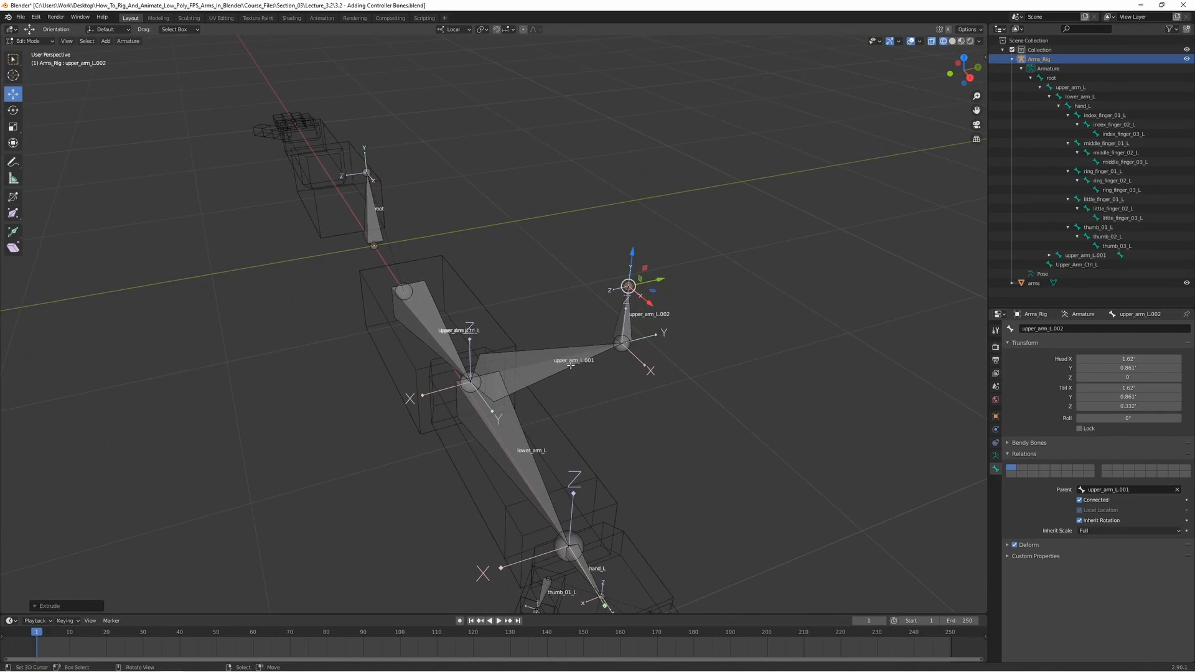
{"action": "mouse_move", "coordinate": [608, 319]}
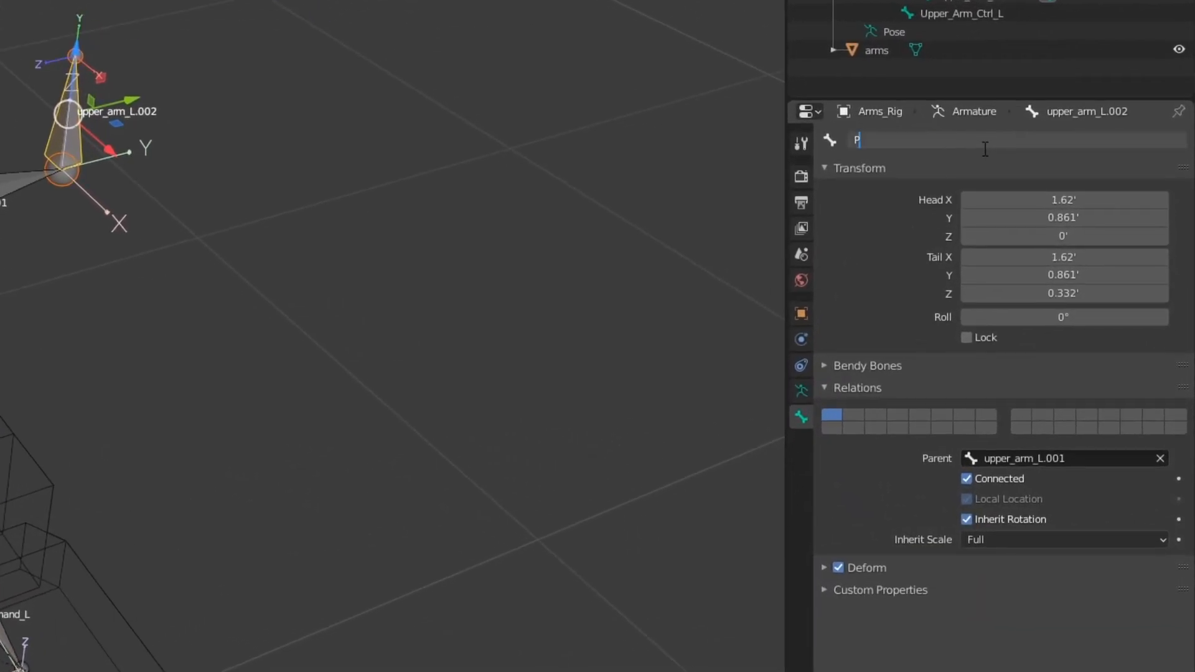
Name the upright bone Pole_Target_L, delete the sideways upper_arm_L.001 bone, and reselect Pole_Target_L
{"action": "type", "text": "Pole_Target_L"}
{"action": "left_click", "coordinate": [1064, 458]}
{"action": "type", "text": "root"}
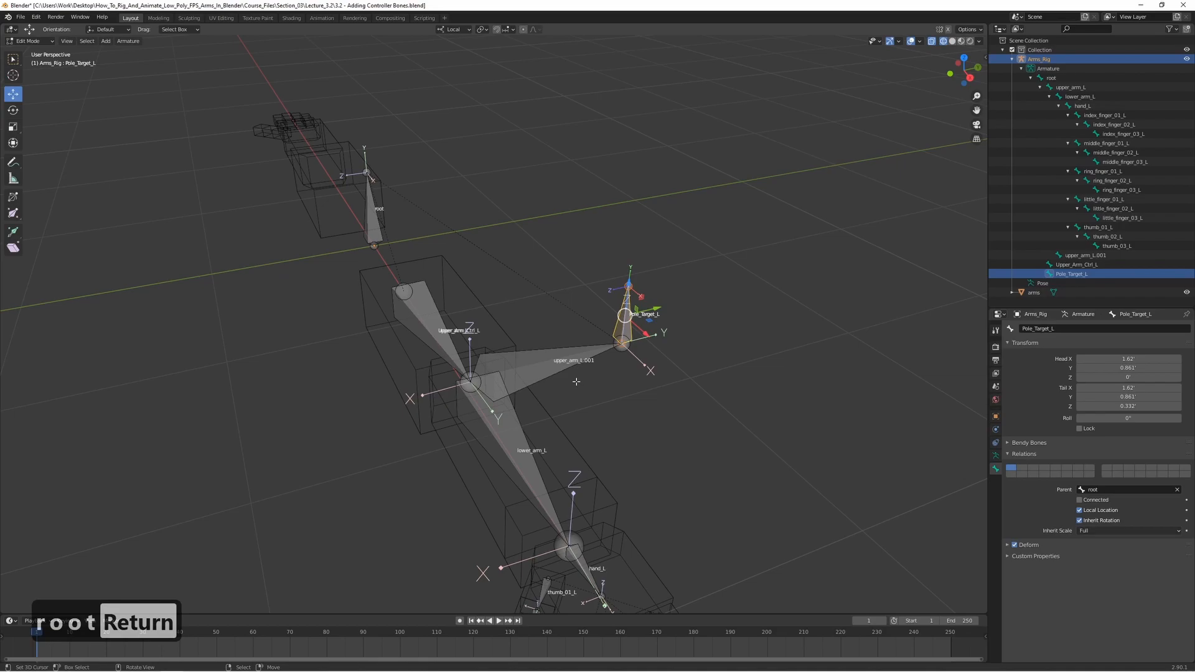
{"action": "left_click", "coordinate": [546, 361]}
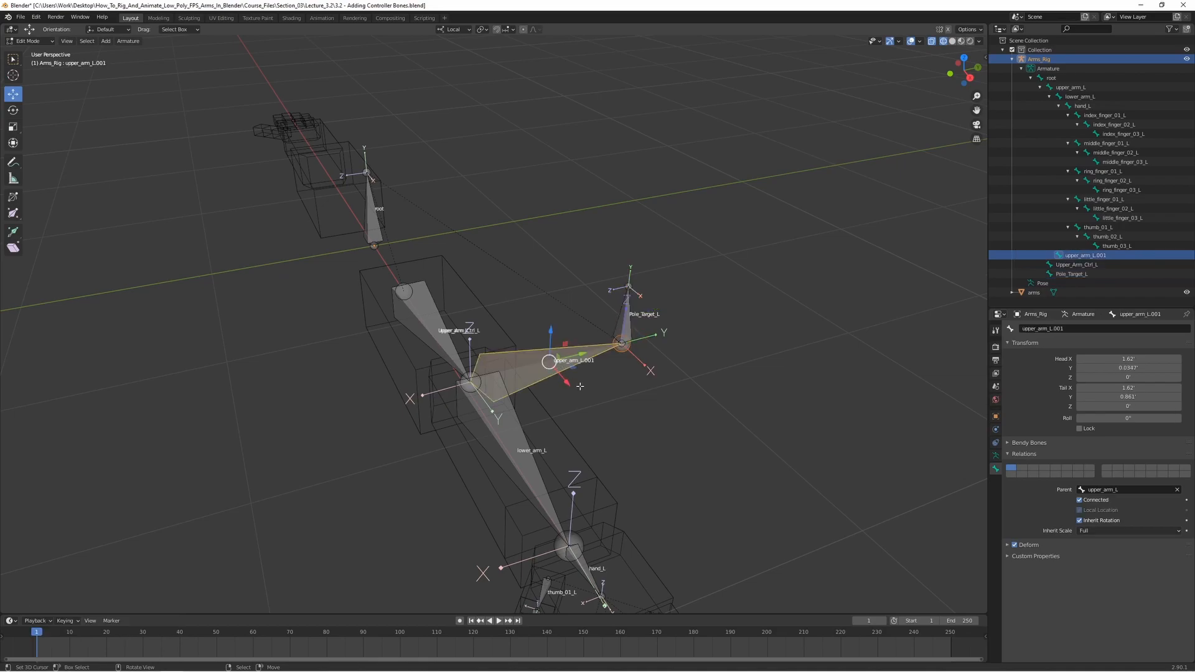
{"action": "key", "text": "X"}
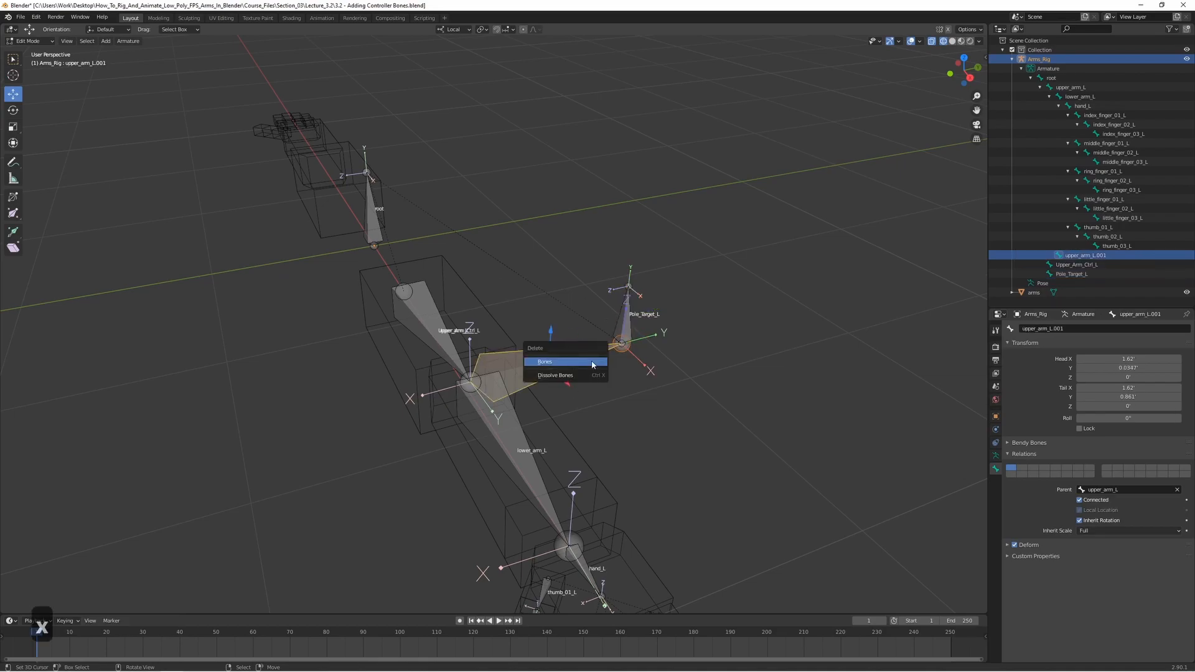
{"action": "left_click", "coordinate": [545, 361]}
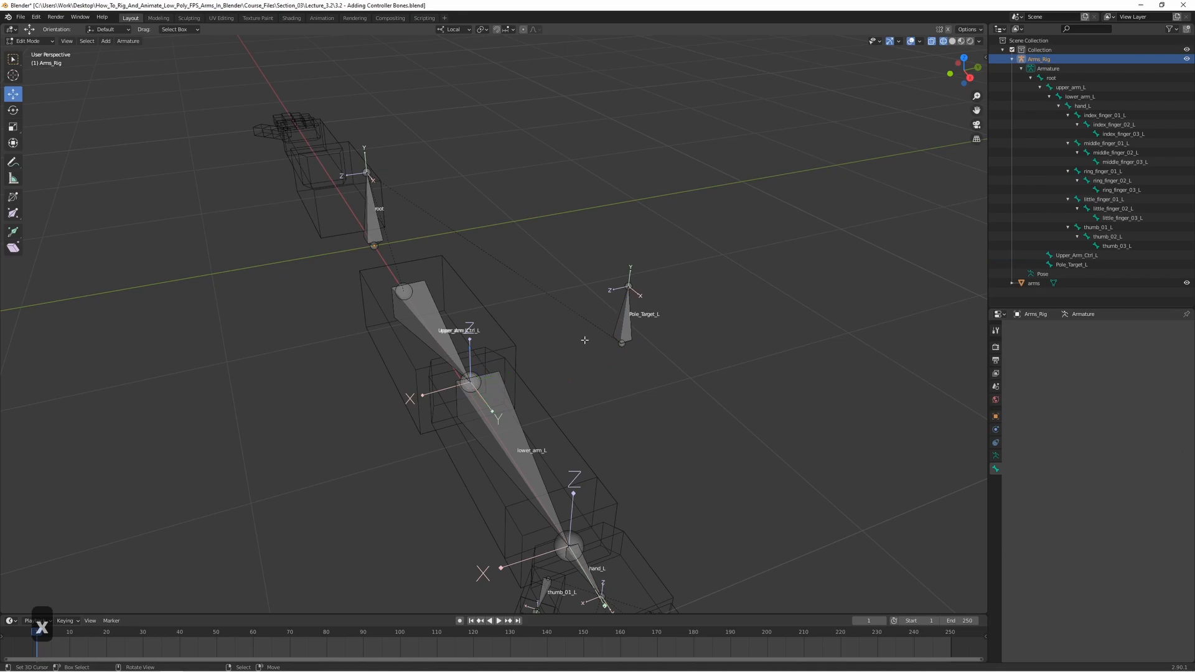
{"action": "mouse_move", "coordinate": [557, 304]}
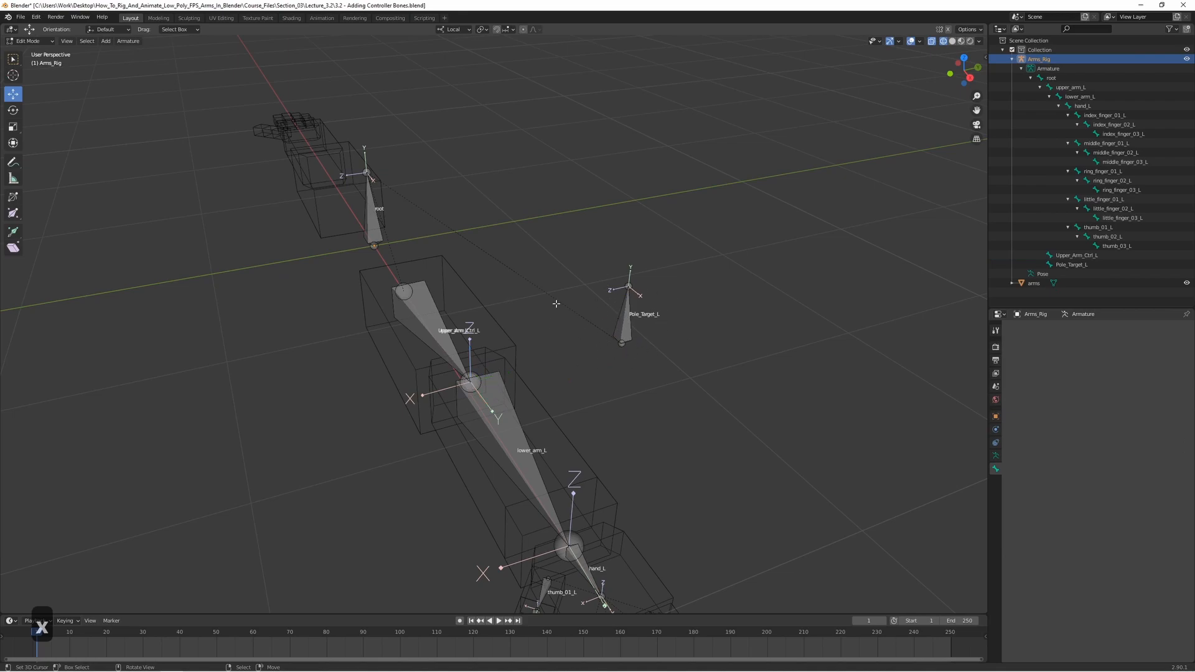
{"action": "left_click", "coordinate": [624, 320]}
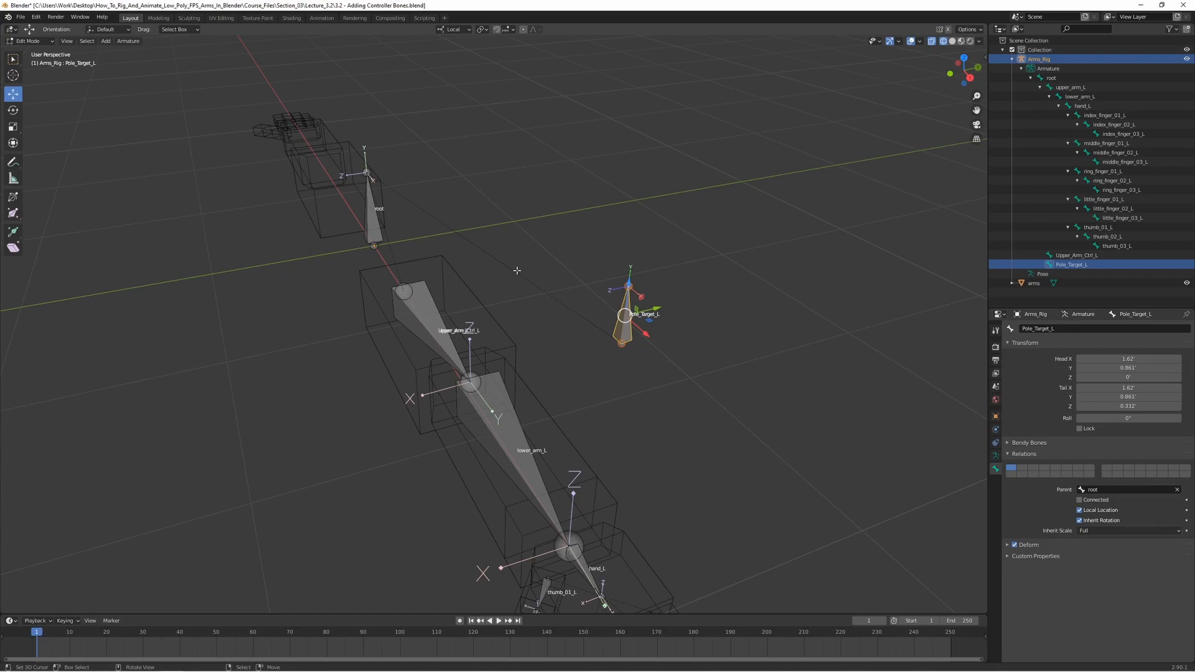
{"action": "mouse_move", "coordinate": [784, 428]}
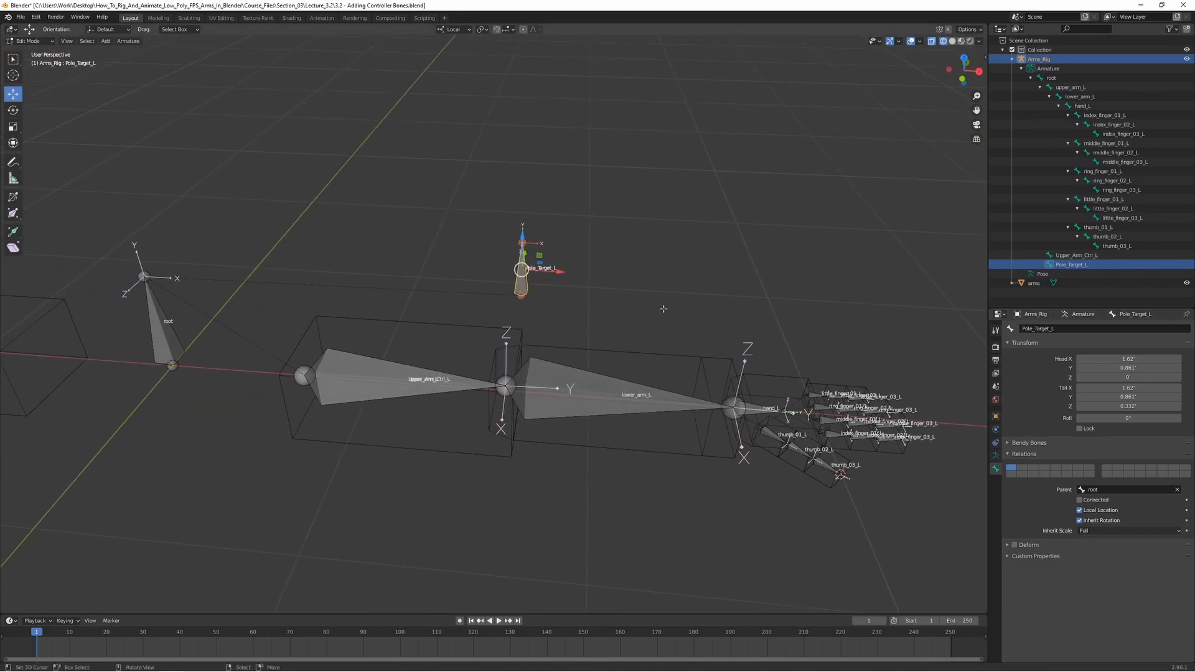
Rename the duplicated hand bone Hand_Ctrl_L and parent it to root
{"action": "left_click_drag", "start_coordinate": [664, 308], "coordinate": [430, 254]}
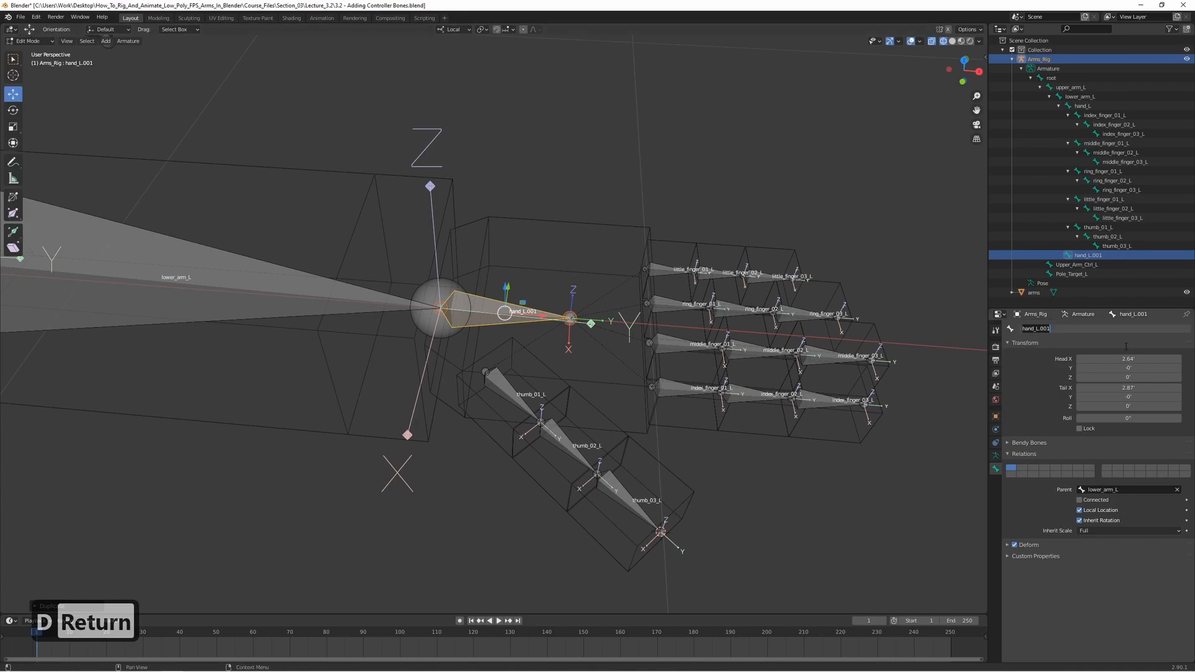
{"action": "type", "text": "Hand_Ctrl_"}
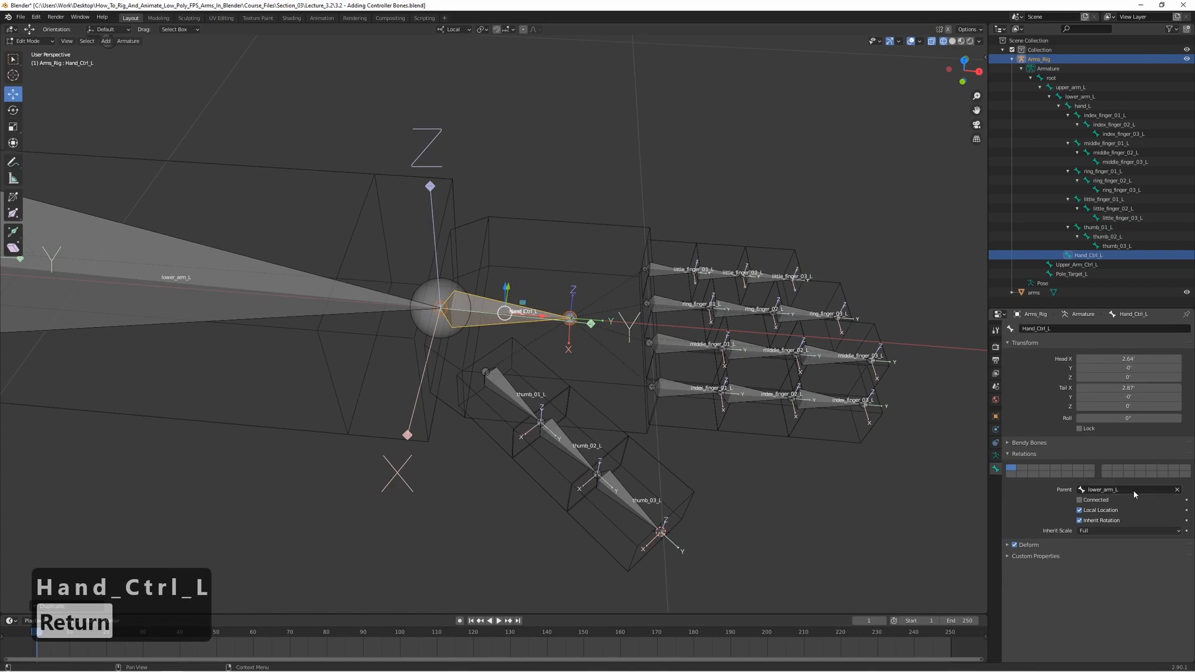
{"action": "left_click", "coordinate": [1130, 489]}
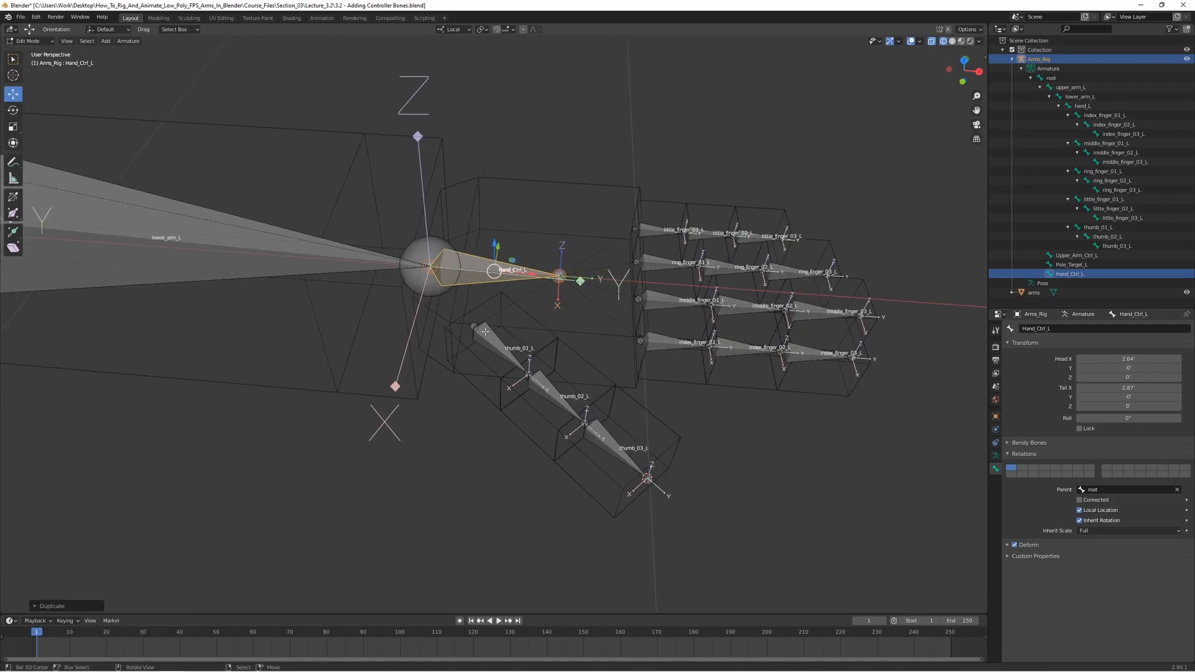
{"action": "mouse_move", "coordinate": [590, 321]}
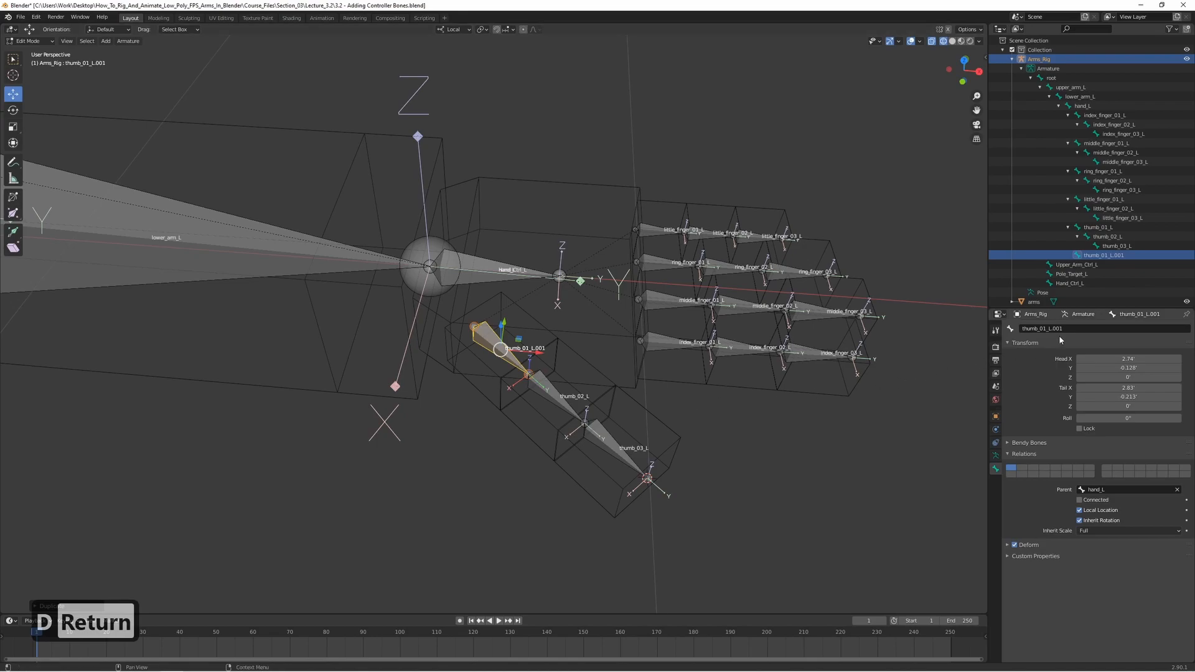
Rename the duplicated thumb bone Thumb_Ctrl_L, then select Upper_Arm_Ctrl_L in the Outliner
{"action": "type", "text": "Thumb"}
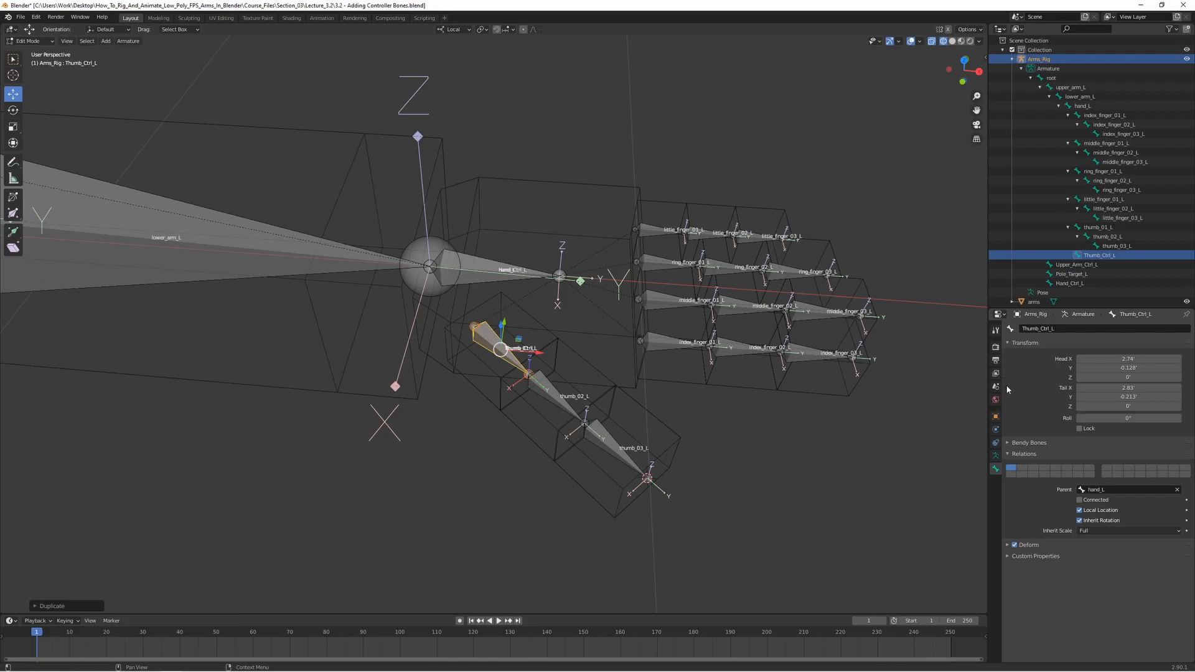
{"action": "mouse_move", "coordinate": [1128, 476]}
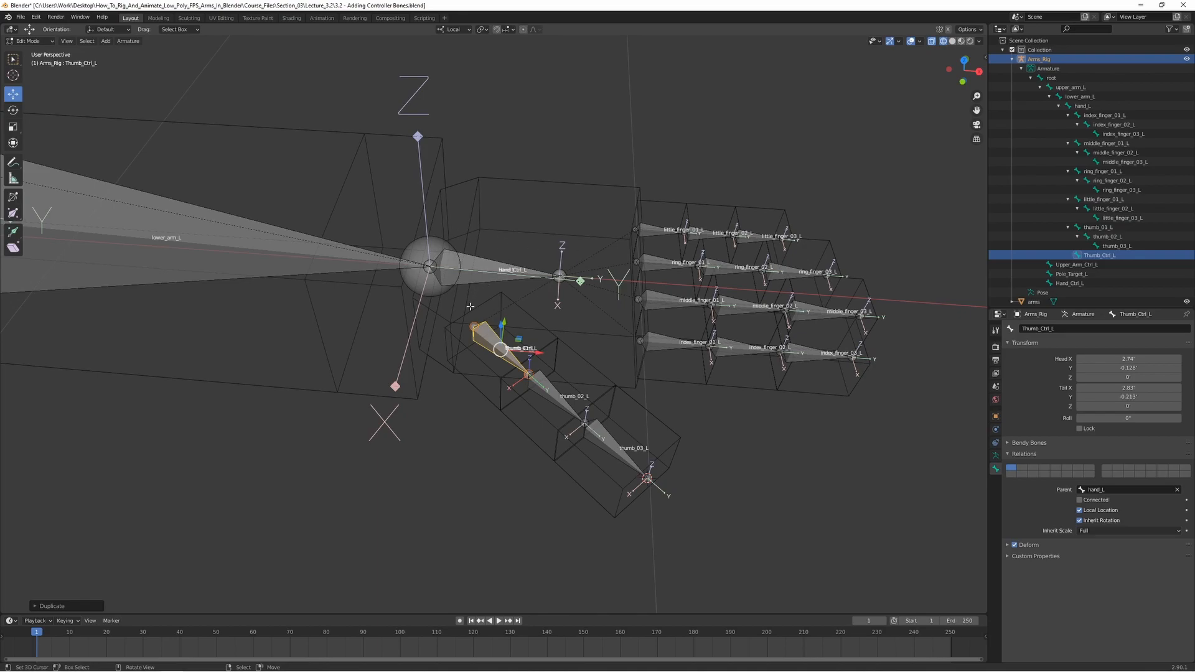
{"action": "mouse_move", "coordinate": [624, 433]}
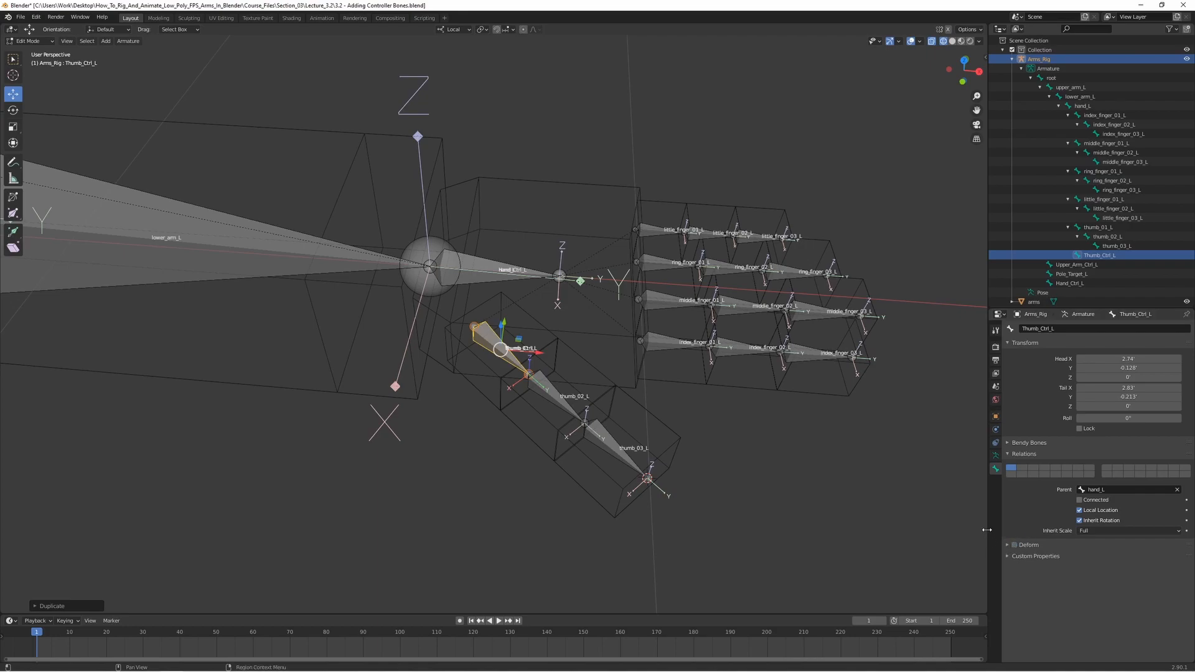
{"action": "left_click", "coordinate": [1093, 264]}
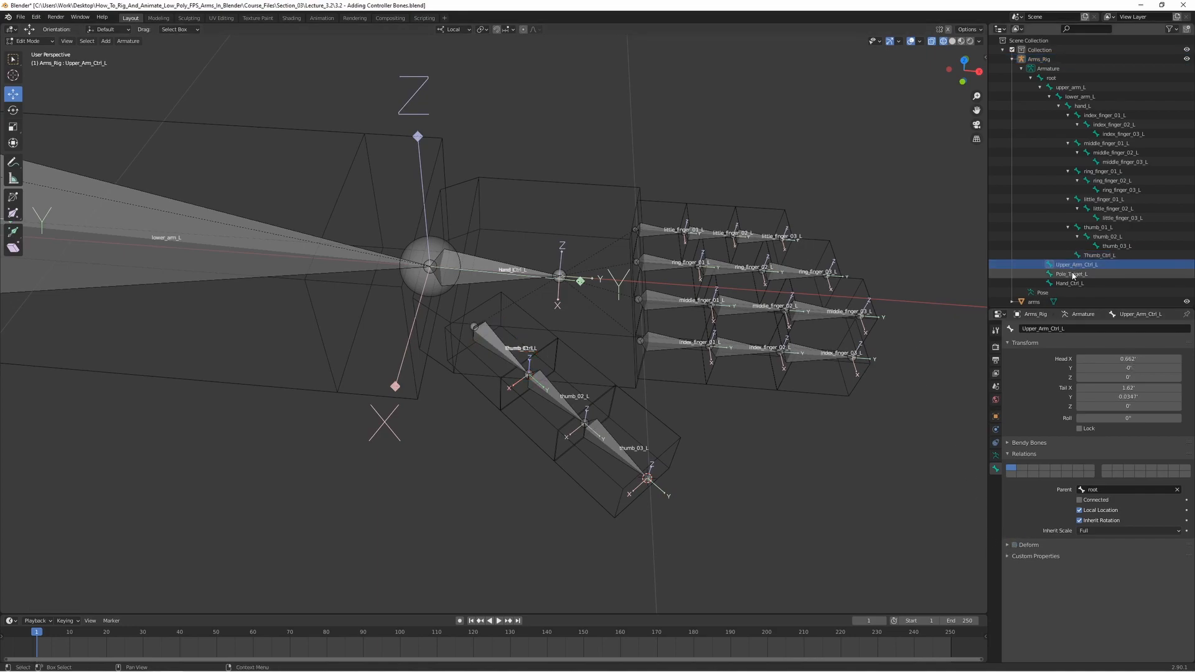
{"action": "left_click", "coordinate": [1070, 284]}
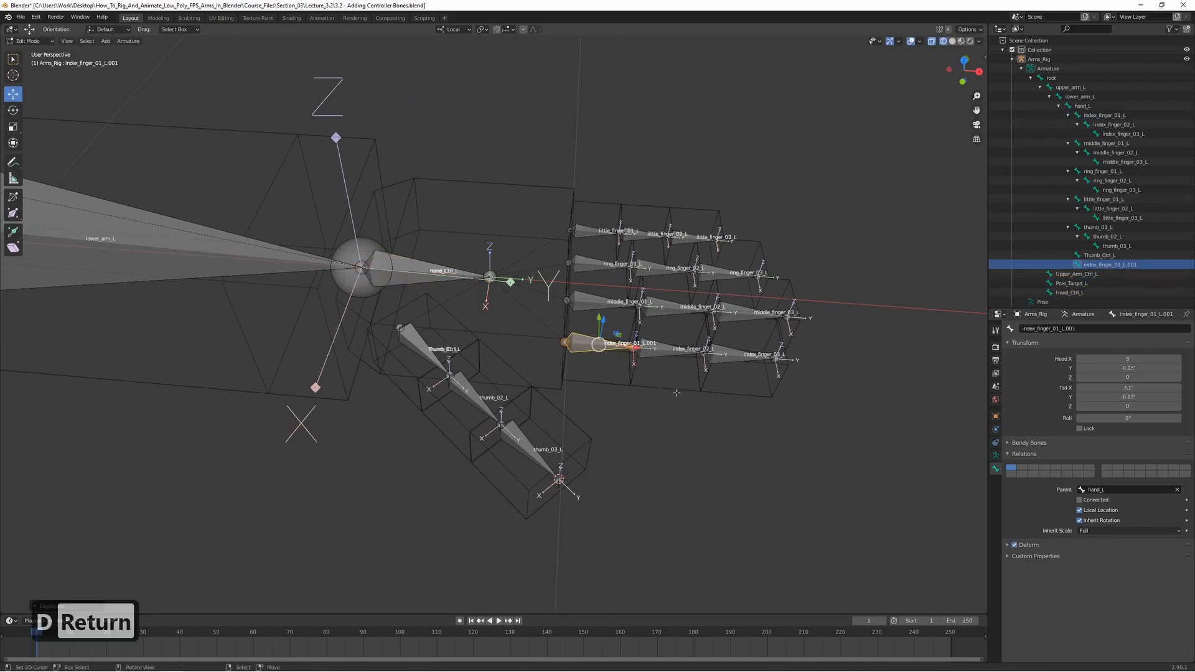
Rename the finger duplicates Index_Ctrl_L, Middle_Ctrl_L, Ring_Ctrl_L, Little_Ctrl_L and turn Deform off
{"action": "double_click", "coordinate": [1048, 329]}
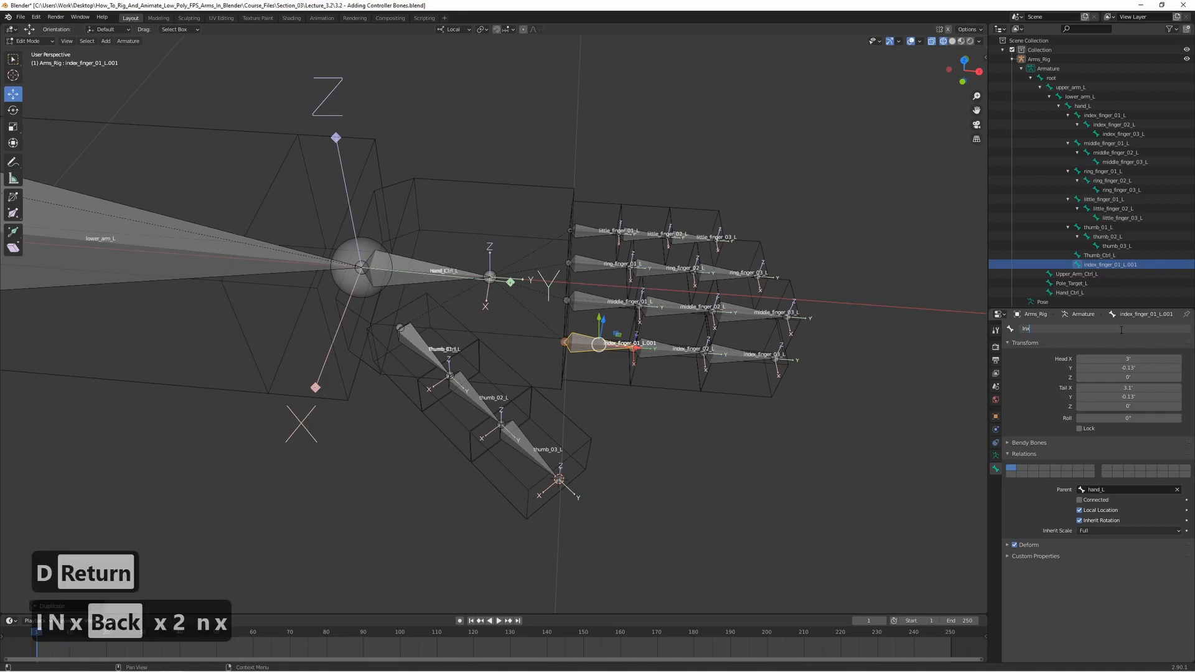
{"action": "type", "text": "Index_Ctrl."}
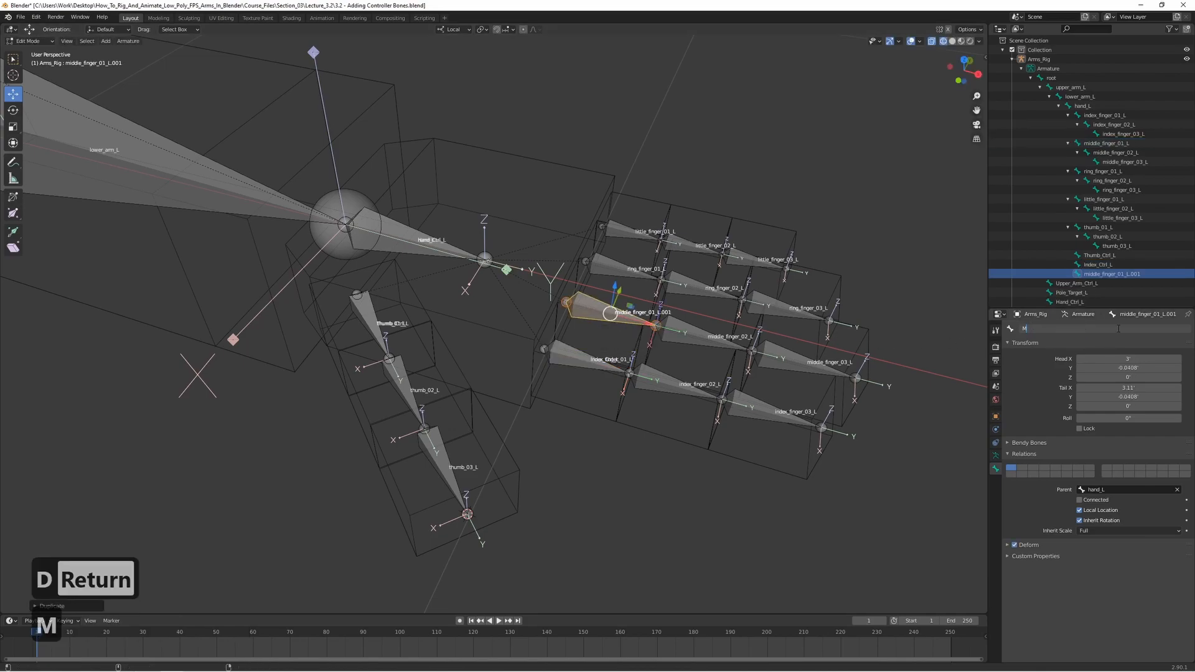
{"action": "type", "text": "Middle_Ctrl_L"}
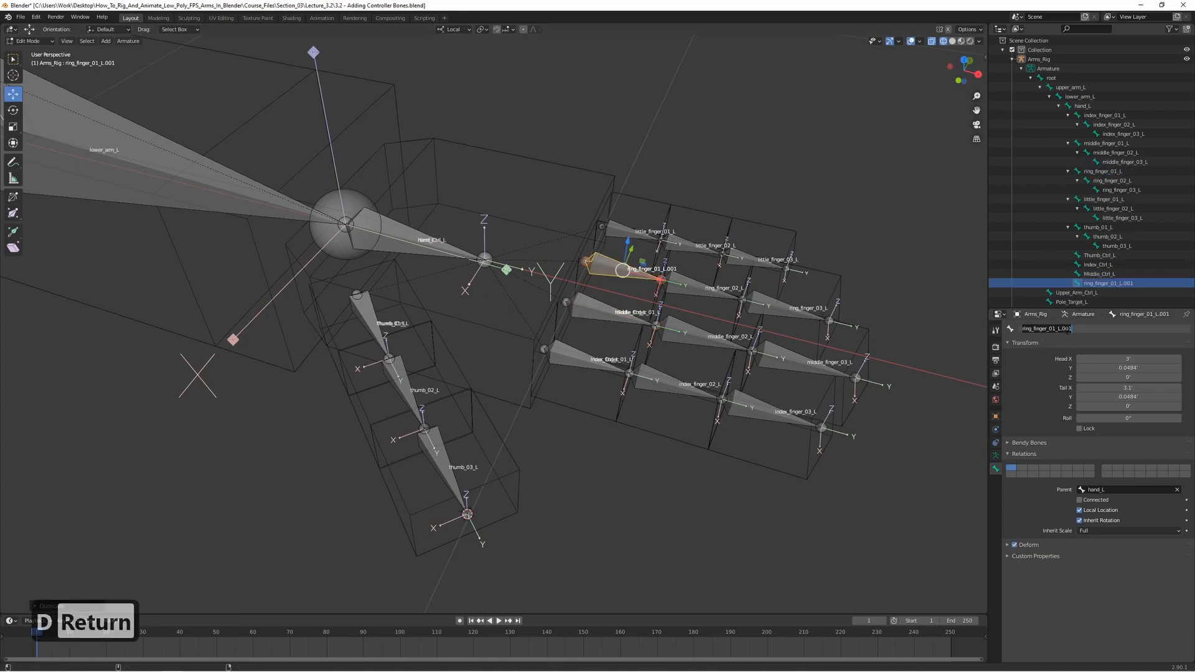
{"action": "type", "text": "Ring_C"}
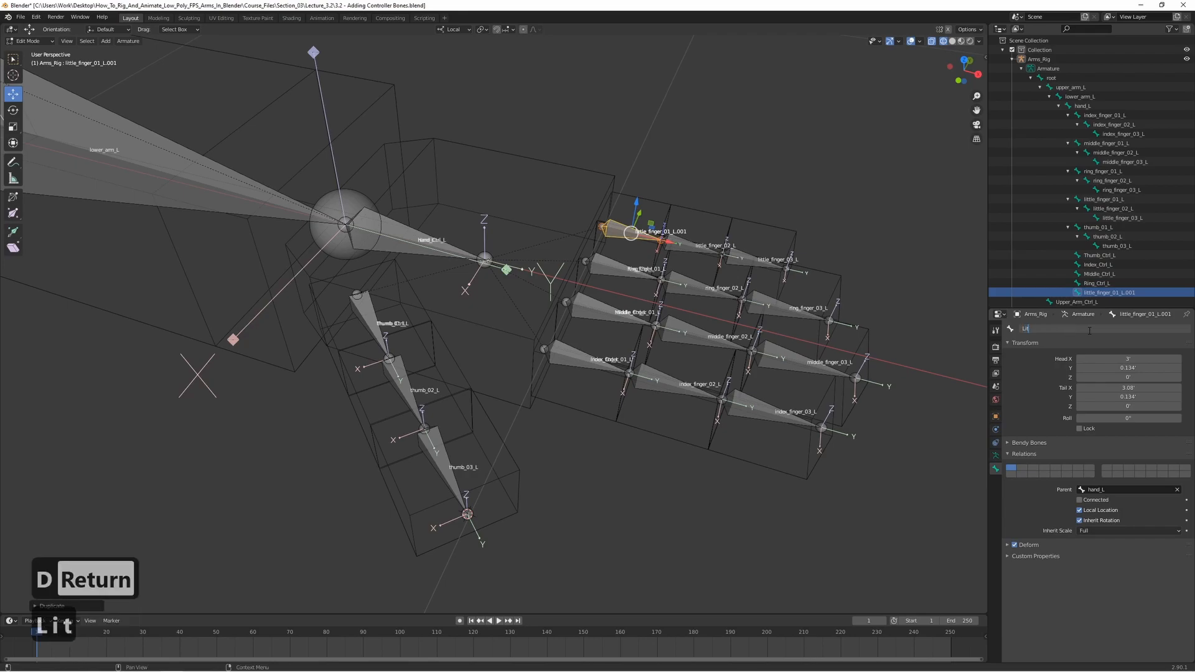
{"action": "type", "text": "Little_ct"}
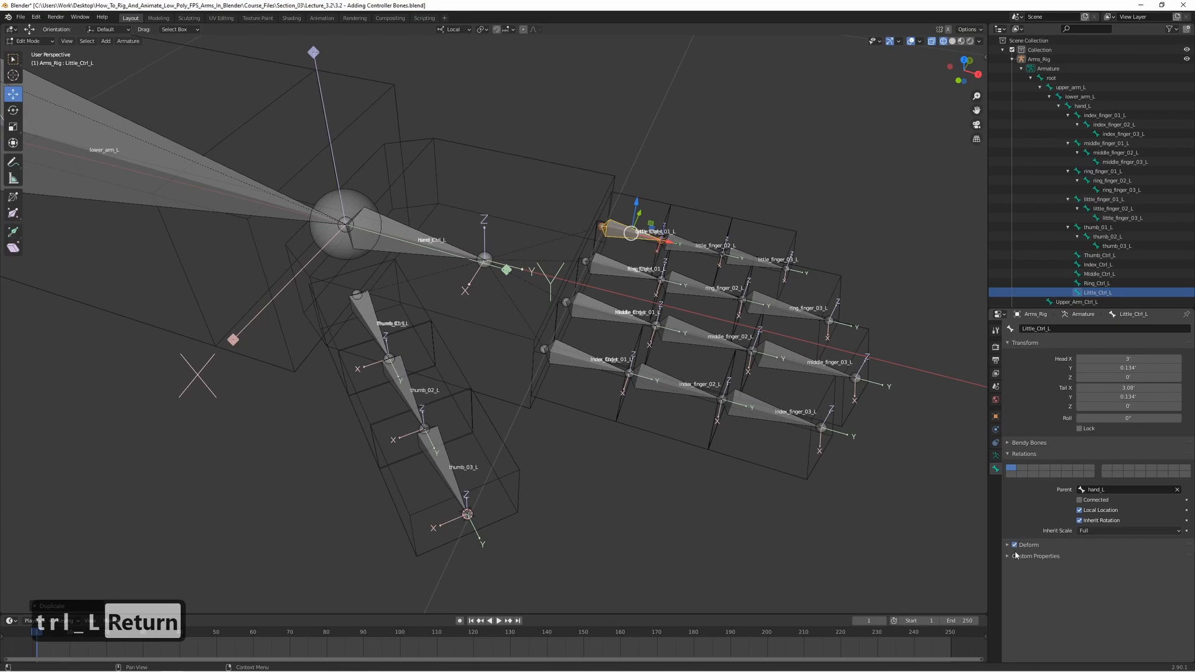
{"action": "mouse_move", "coordinate": [1016, 548]}
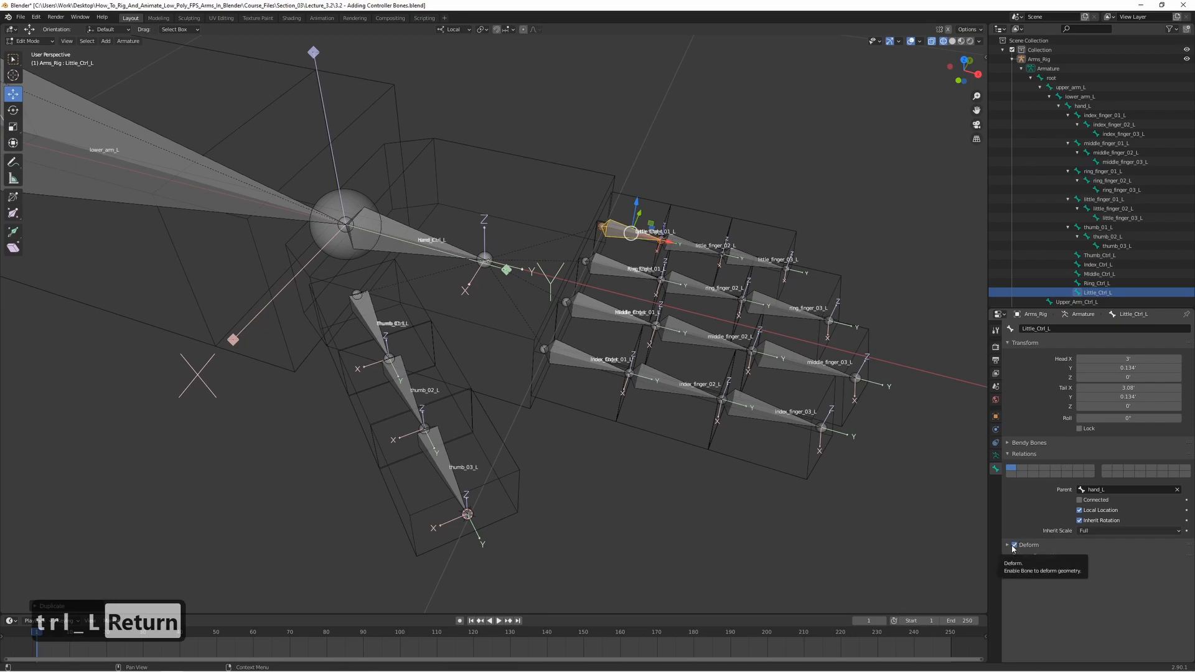
{"action": "left_click", "coordinate": [1014, 546]}
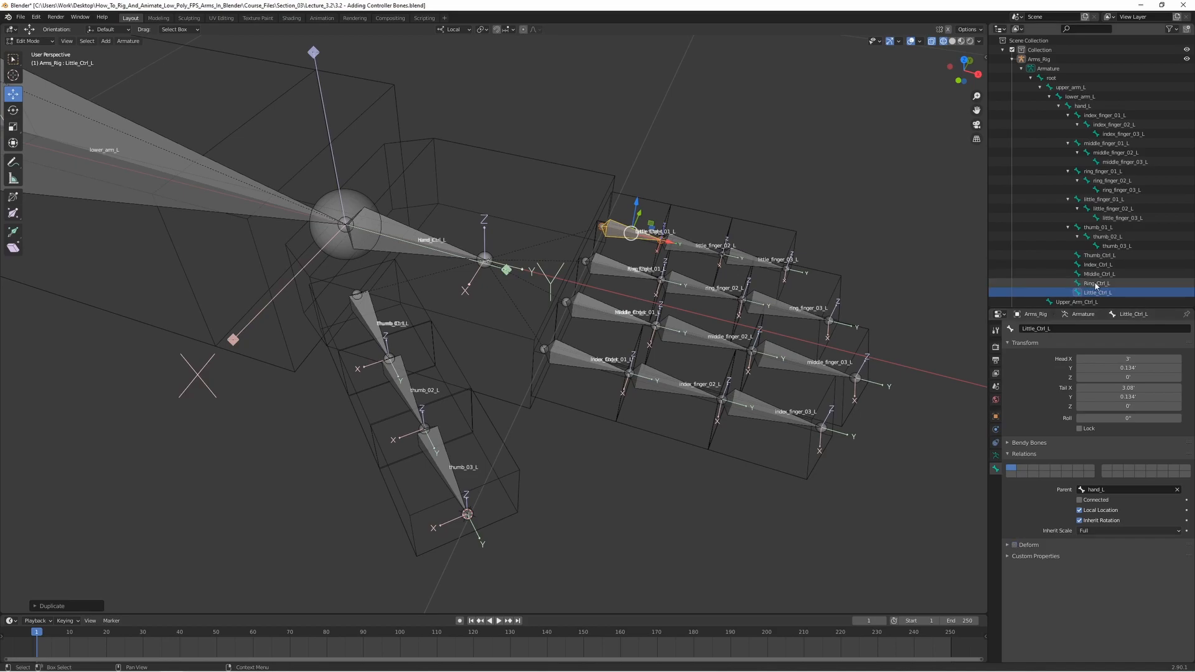
Check Middle_Ctrl_L, Thumb_Ctrl_L and Hand_Ctrl_L by selecting each in the Outliner
{"action": "left_click", "coordinate": [1098, 233]}
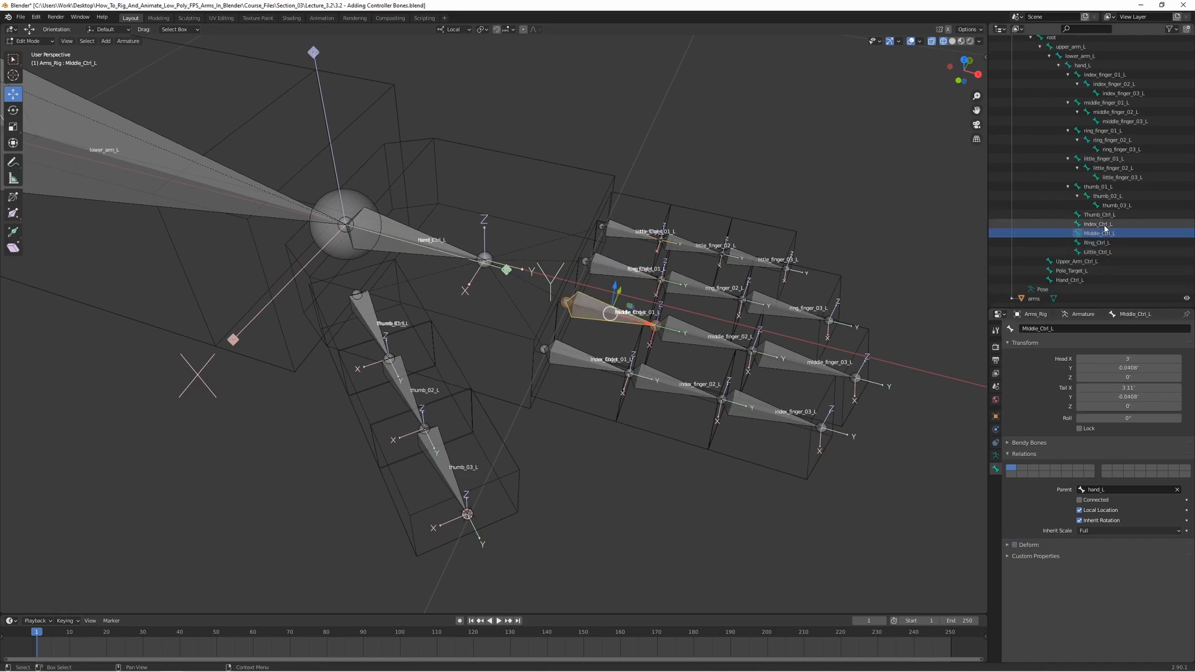
{"action": "left_click", "coordinate": [1101, 214]}
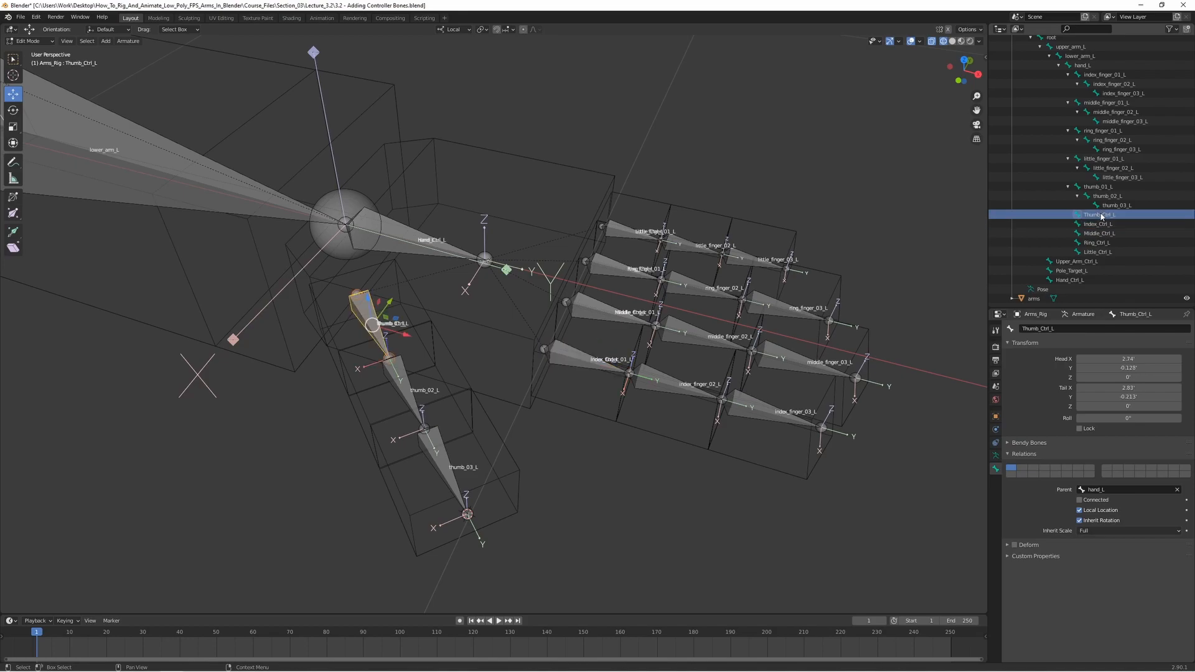
{"action": "left_click", "coordinate": [1076, 270]}
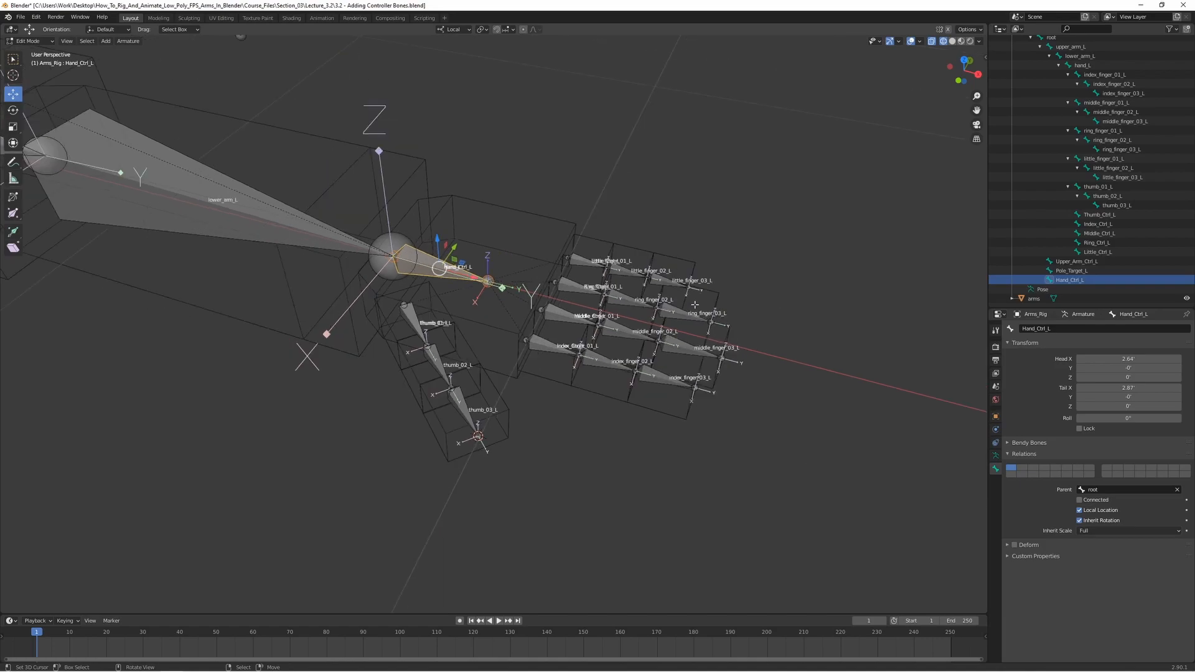
{"action": "mouse_move", "coordinate": [541, 353]}
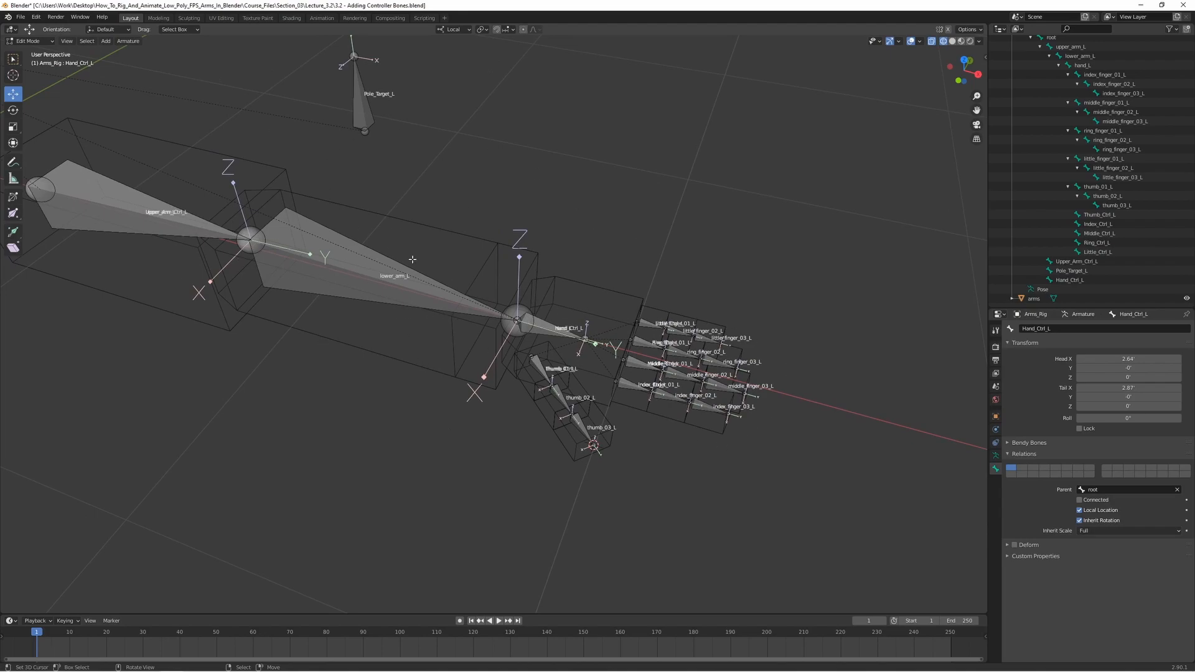
{"action": "mouse_move", "coordinate": [344, 143]}
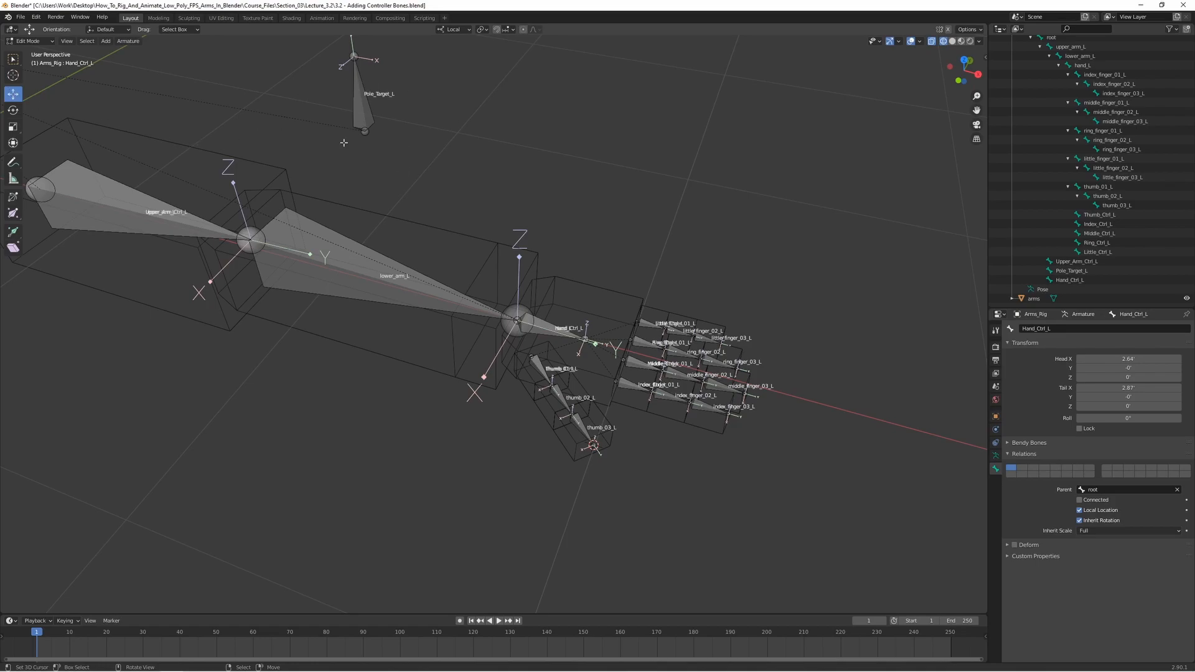
{"action": "mouse_move", "coordinate": [303, 146]}
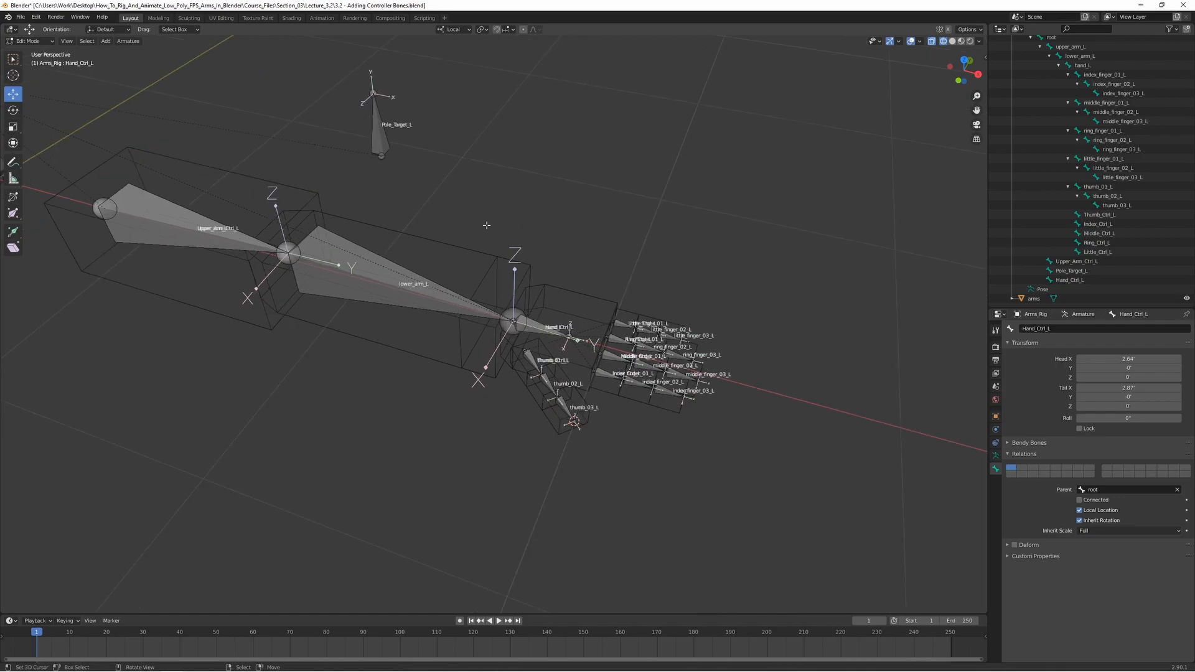
{"action": "mouse_move", "coordinate": [70, 78]}
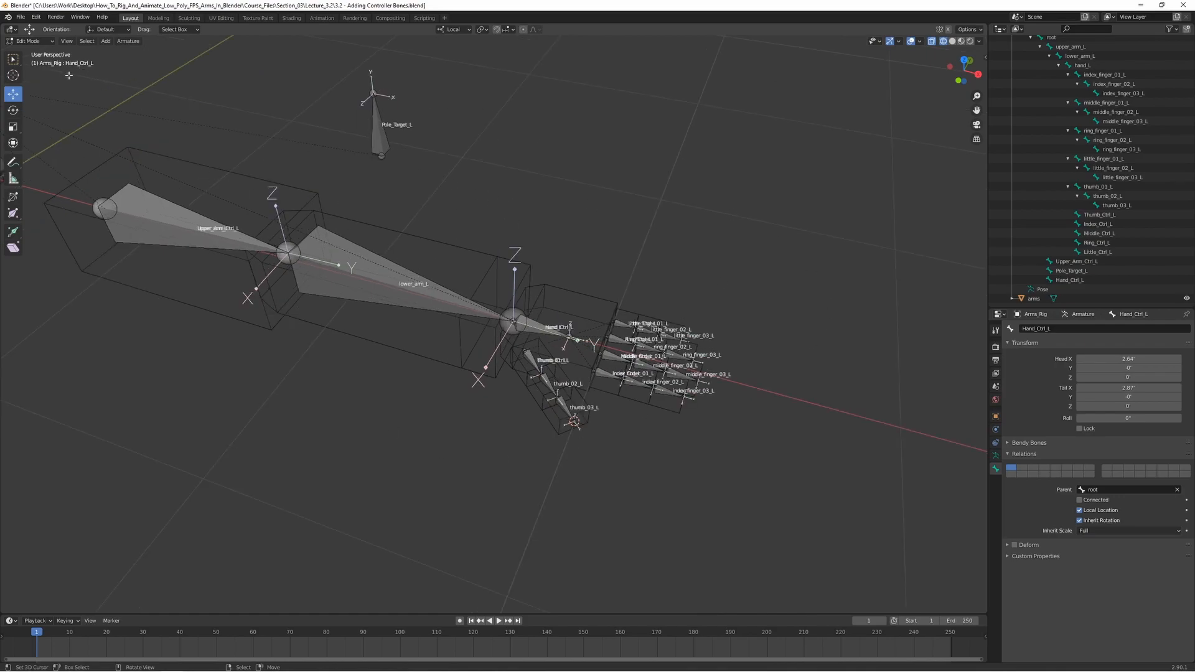
Switch the Arms_Rig armature from Edit Mode to Pose Mode
{"action": "left_click", "coordinate": [25, 30]}
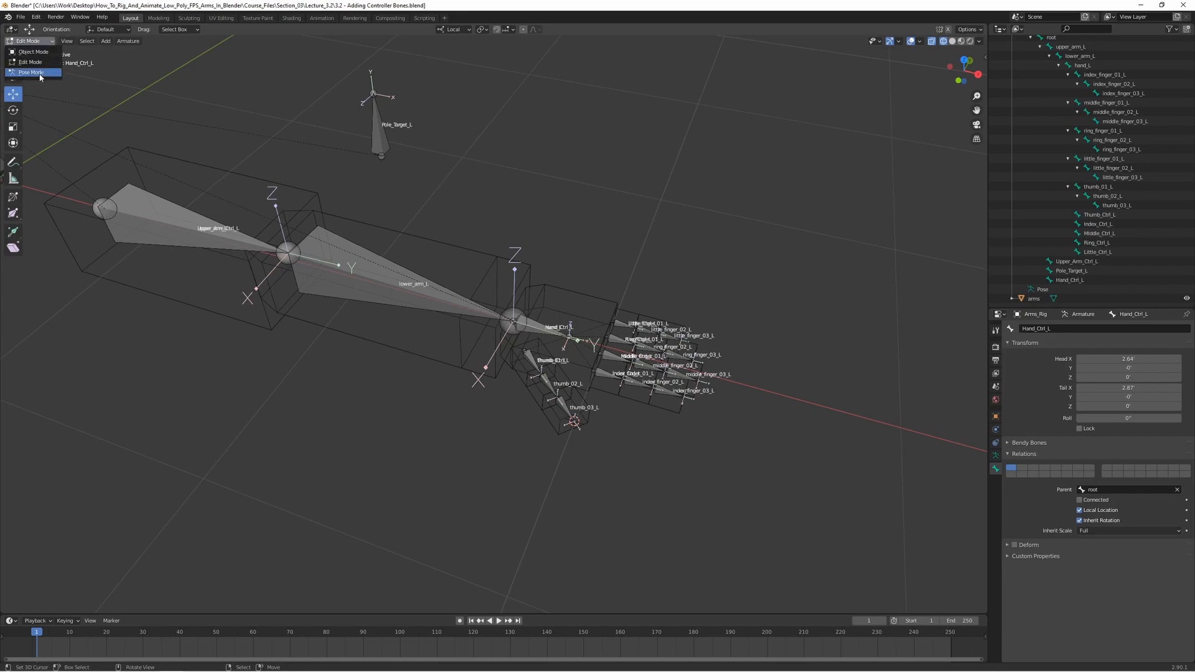
{"action": "left_click", "coordinate": [29, 72]}
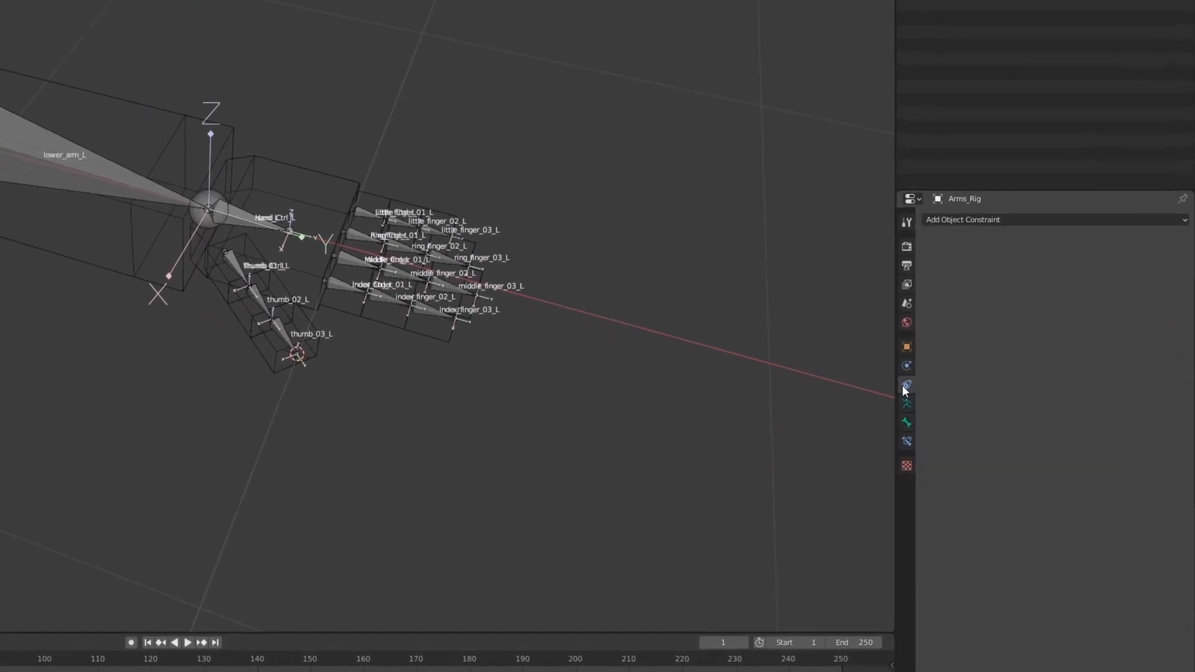
Add a bone group named Controller Bones L with the red 01 - Theme Color Set
{"action": "left_click", "coordinate": [907, 385]}
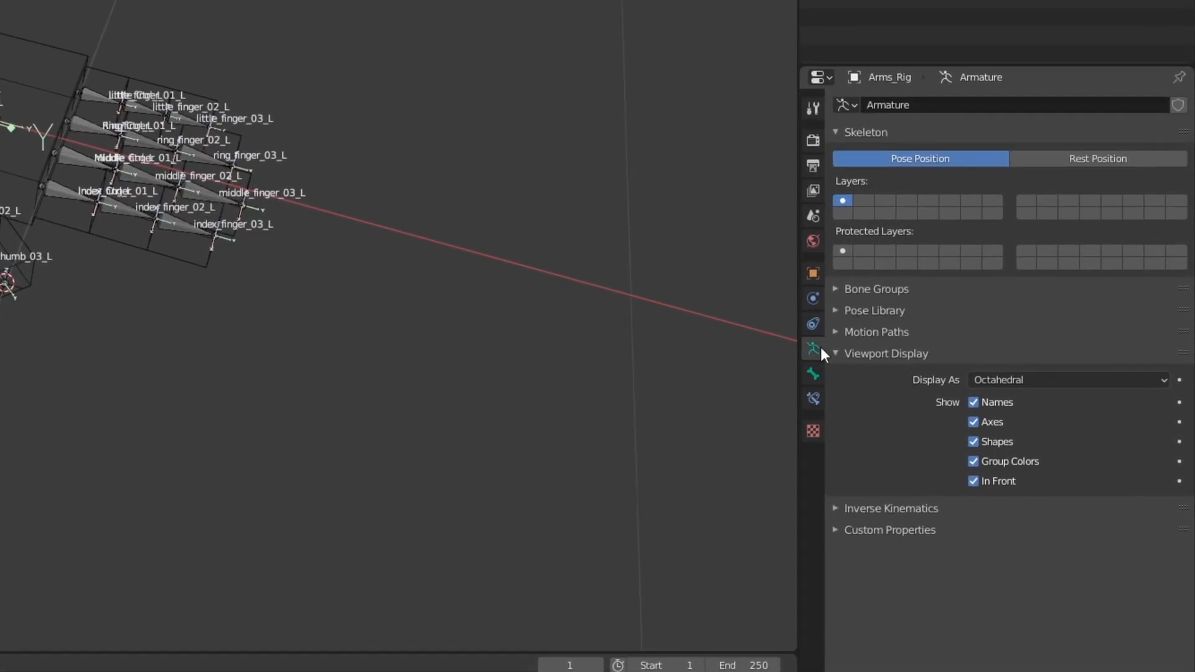
{"action": "mouse_move", "coordinate": [813, 353]}
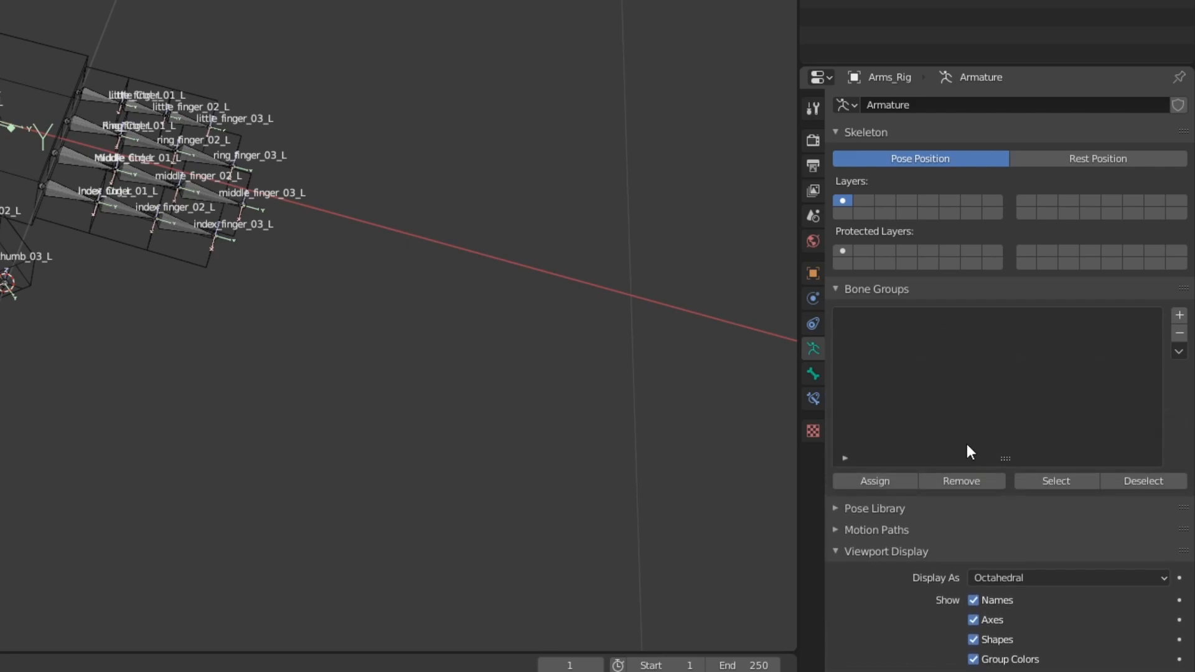
{"action": "left_click", "coordinate": [1179, 314]}
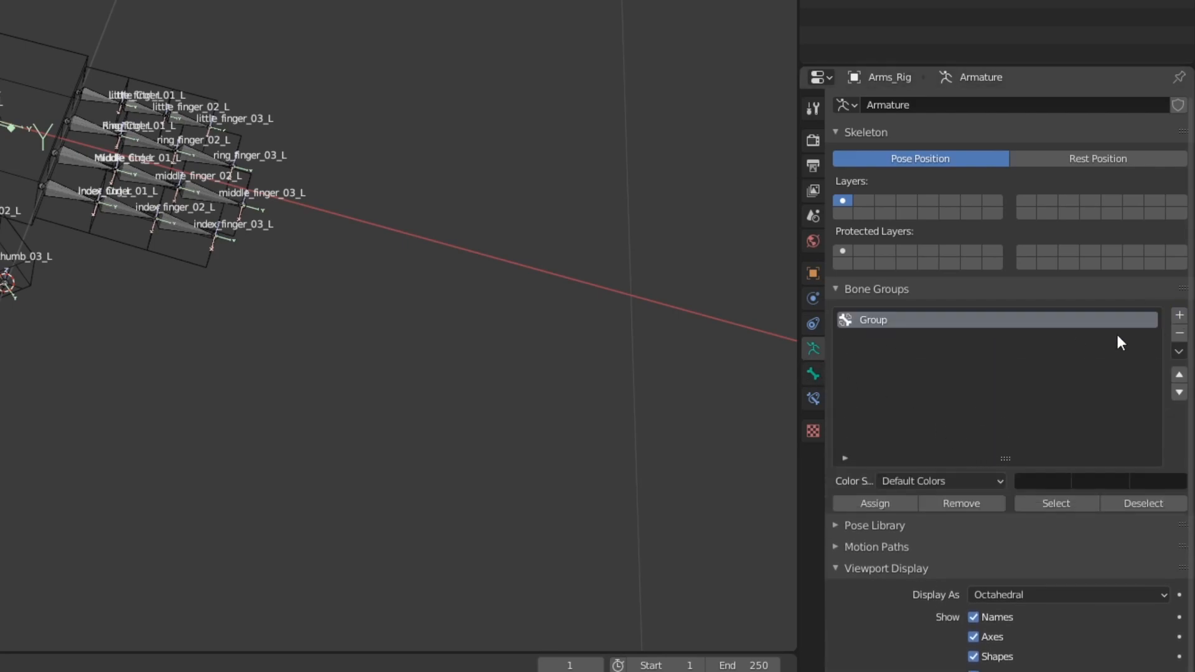
{"action": "double_click", "coordinate": [898, 320]}
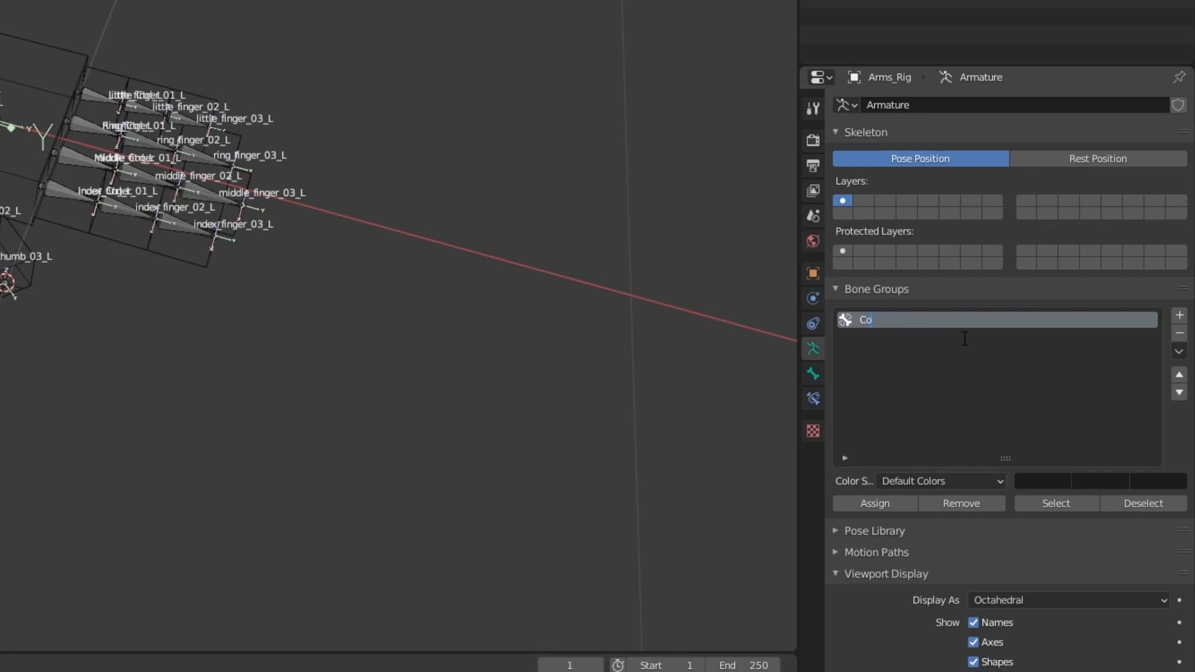
{"action": "type", "text": "Controller Bones L"}
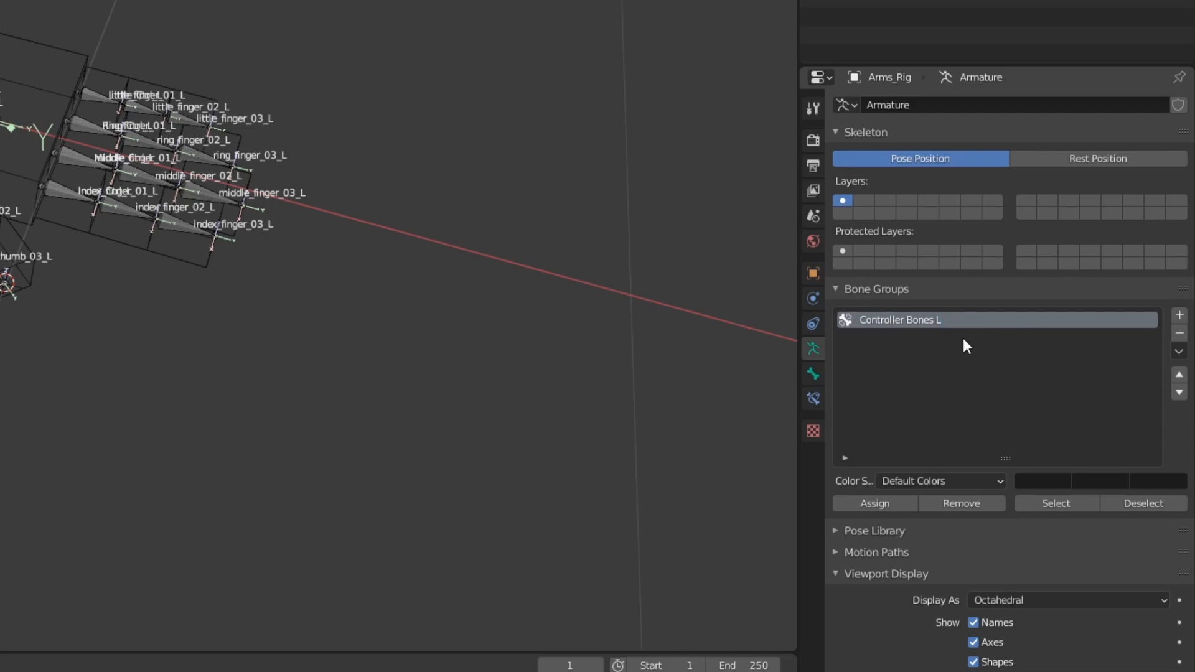
{"action": "mouse_move", "coordinate": [914, 348]}
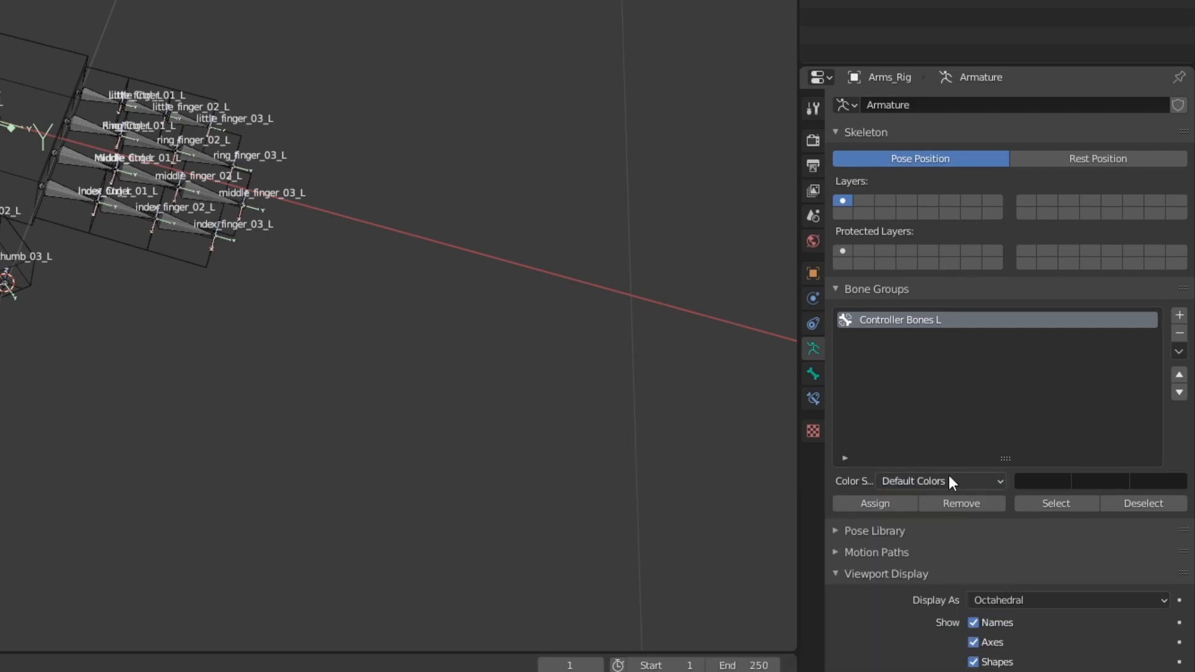
{"action": "left_click", "coordinate": [940, 481]}
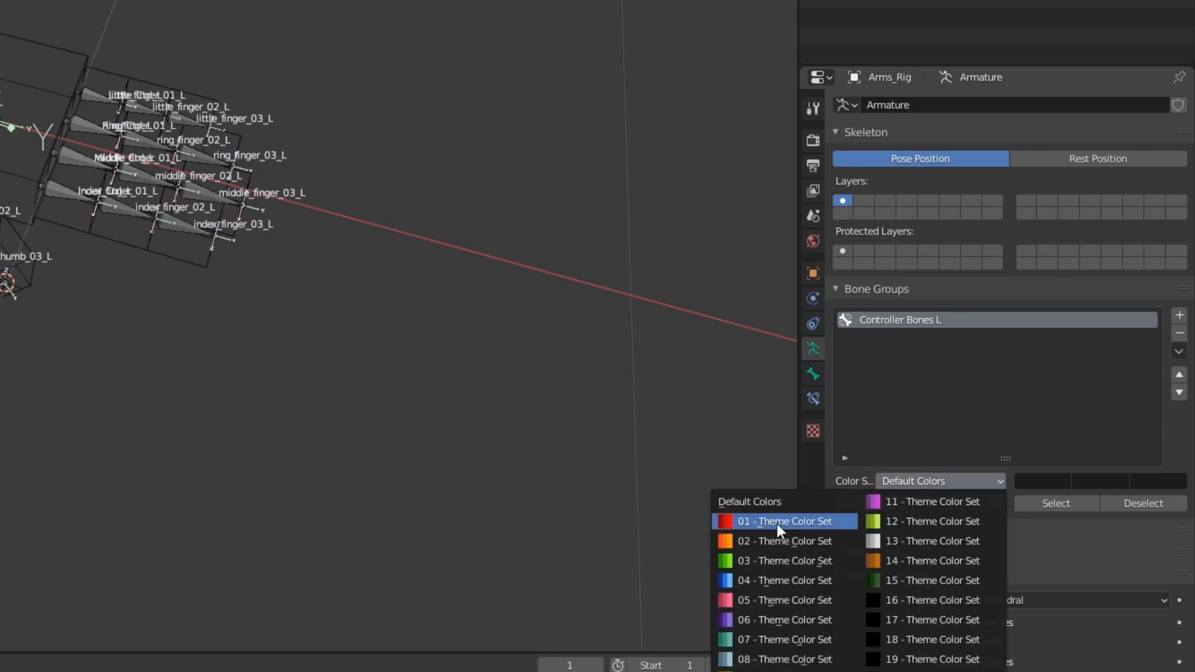
{"action": "left_click", "coordinate": [785, 522]}
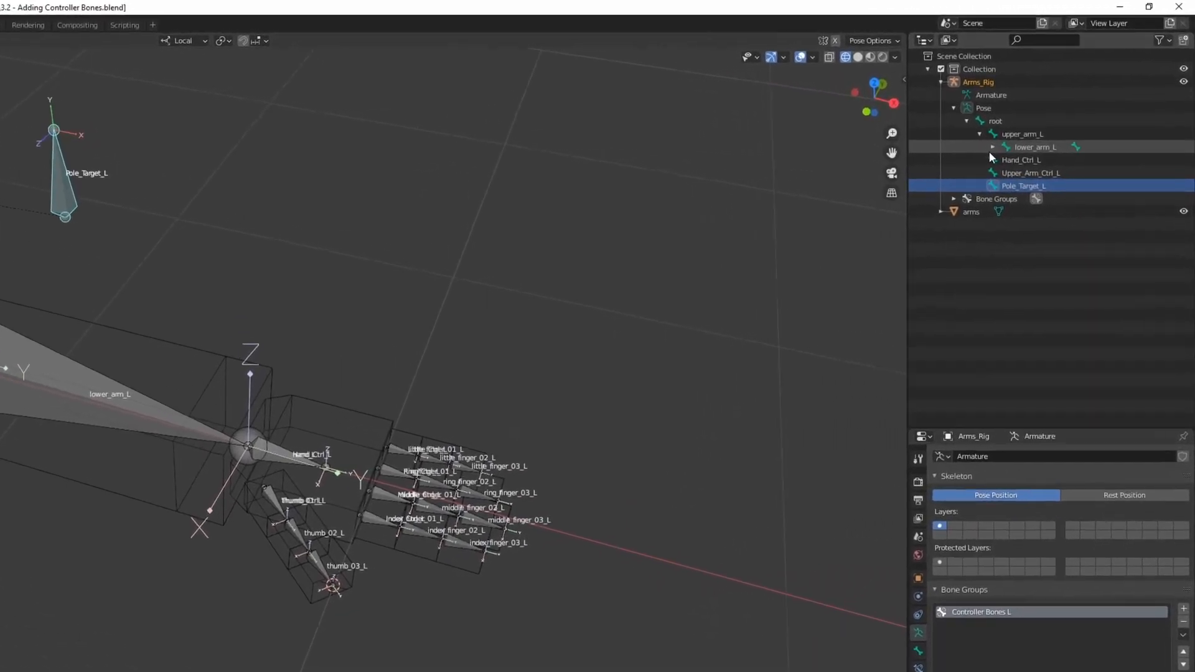
Select all controller bones from Thumb_Ctrl_L through Pole_Target_L in the Outliner pose hierarchy
{"action": "left_click", "coordinate": [983, 147]}
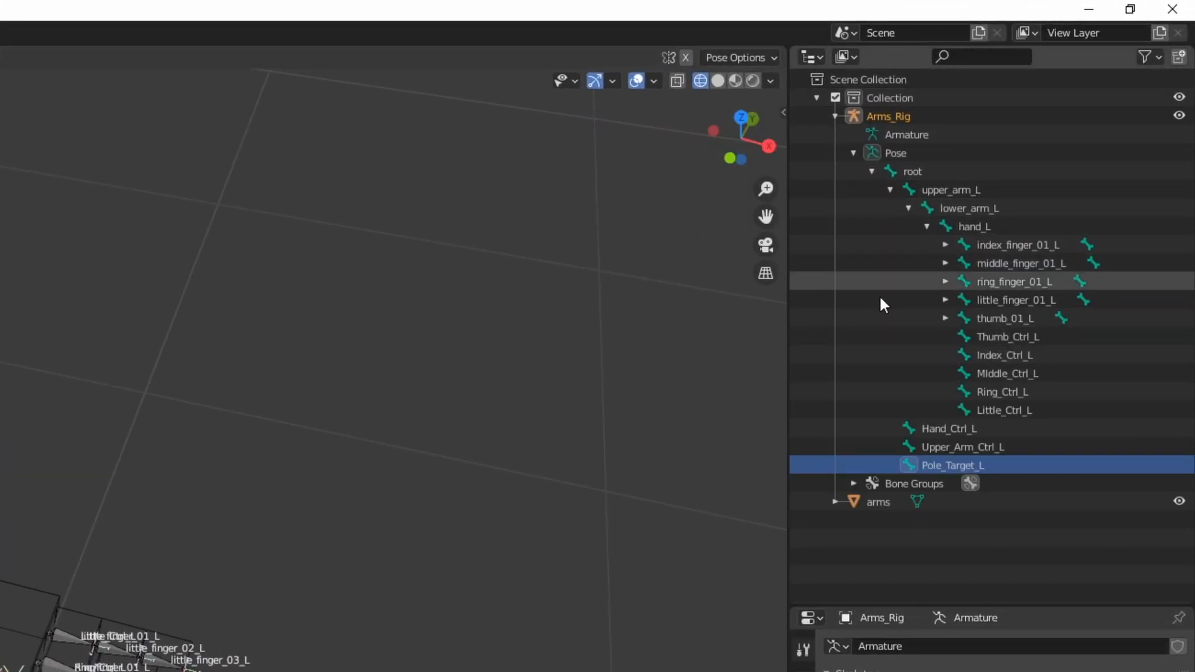
{"action": "mouse_move", "coordinate": [1018, 343]}
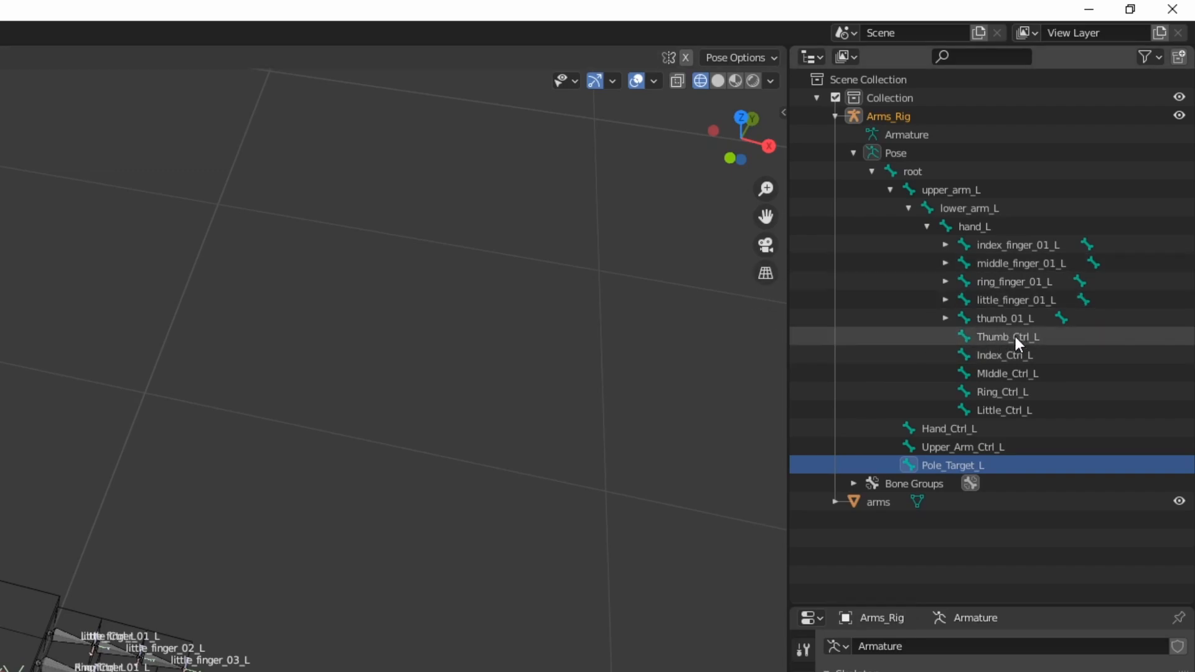
{"action": "left_click", "coordinate": [1003, 411]}
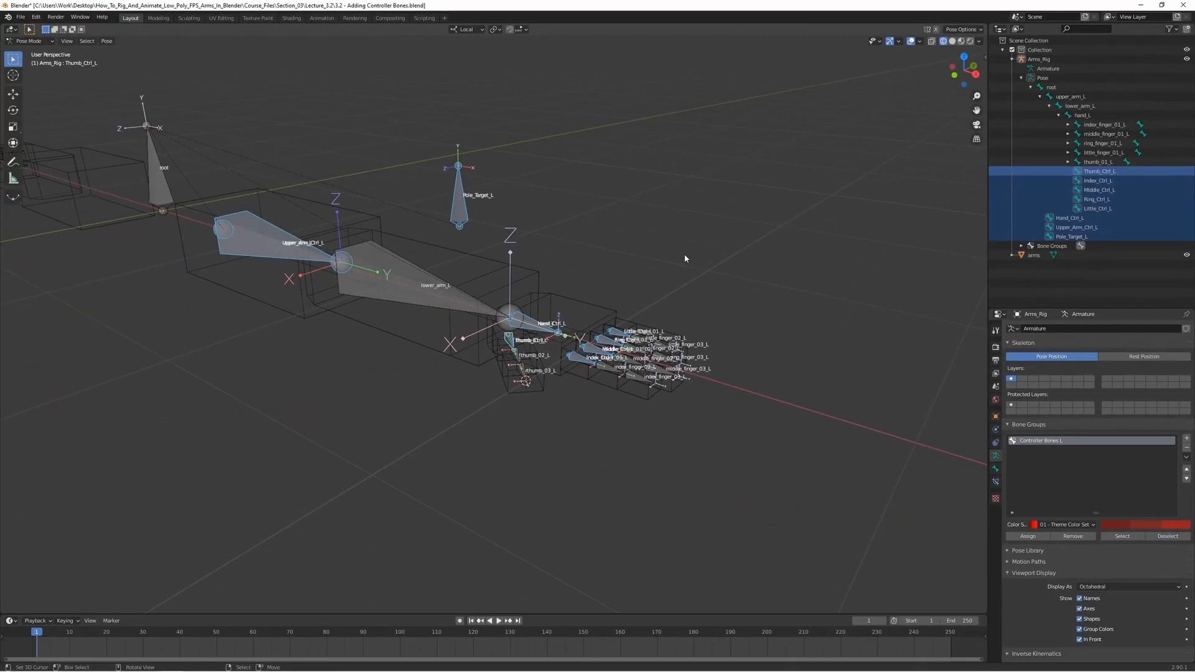
{"action": "mouse_move", "coordinate": [700, 452]}
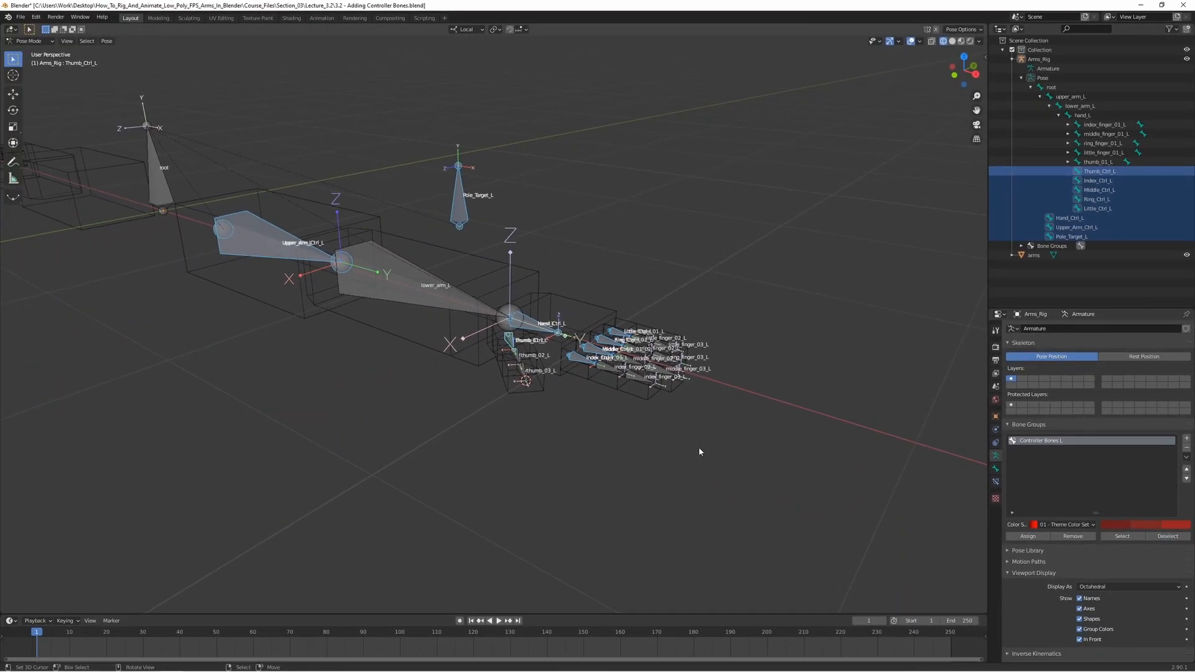